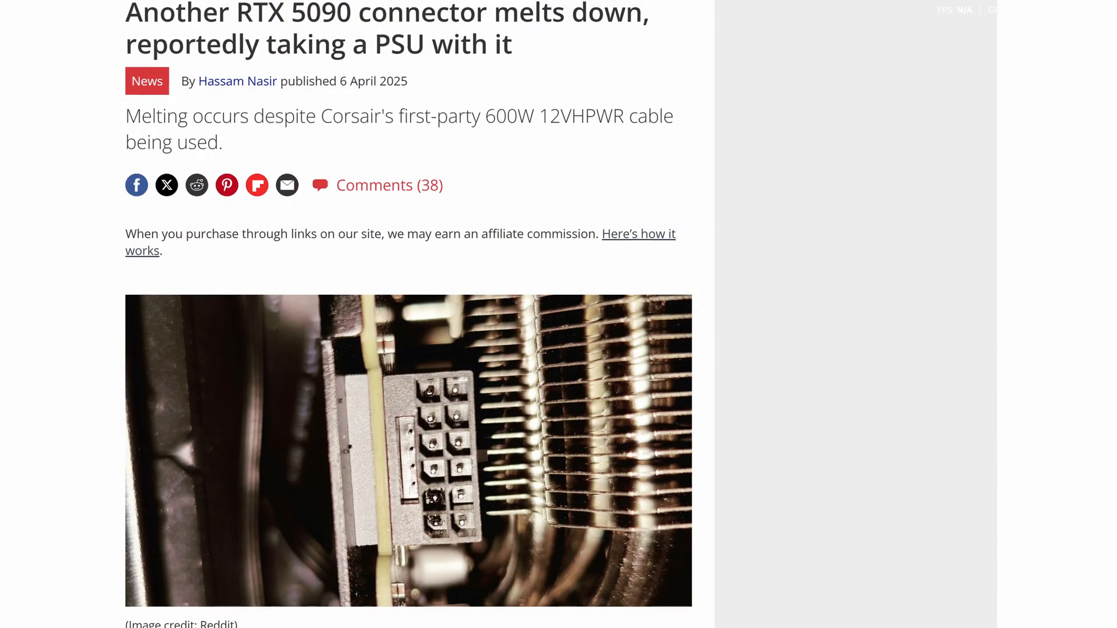
Scroll down the Tom's Hardware article on the melted RTX 5090 connector.
scroll(down, 3)
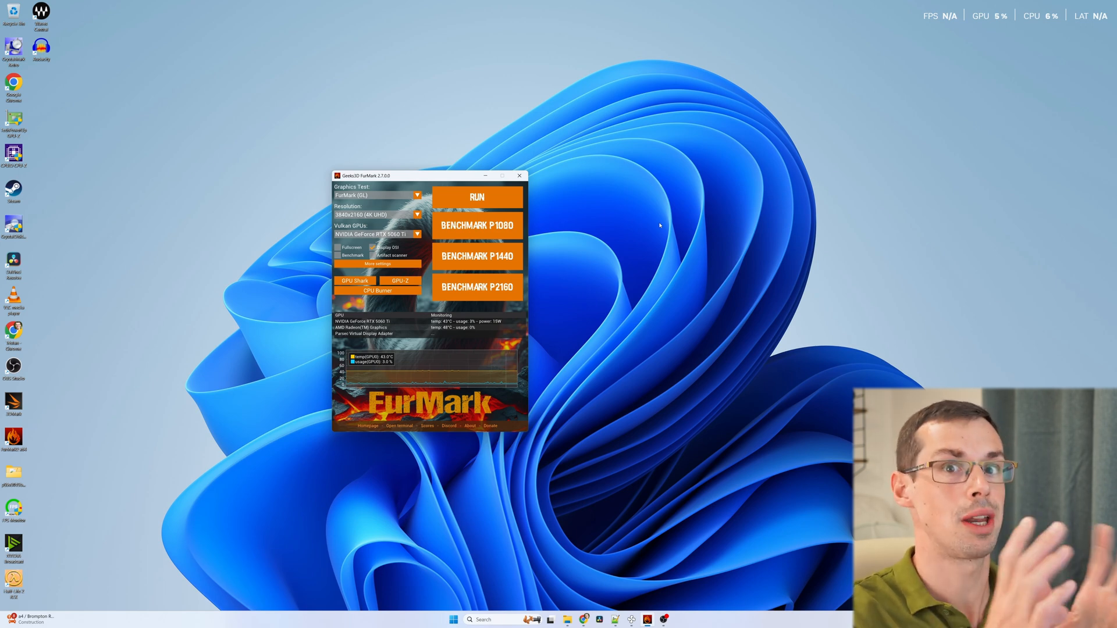
Enable Auto Start, Show Sensors on Startup and Minimize Sensors on Startup in HWiNFO settings and confirm with OK.
text(hw)
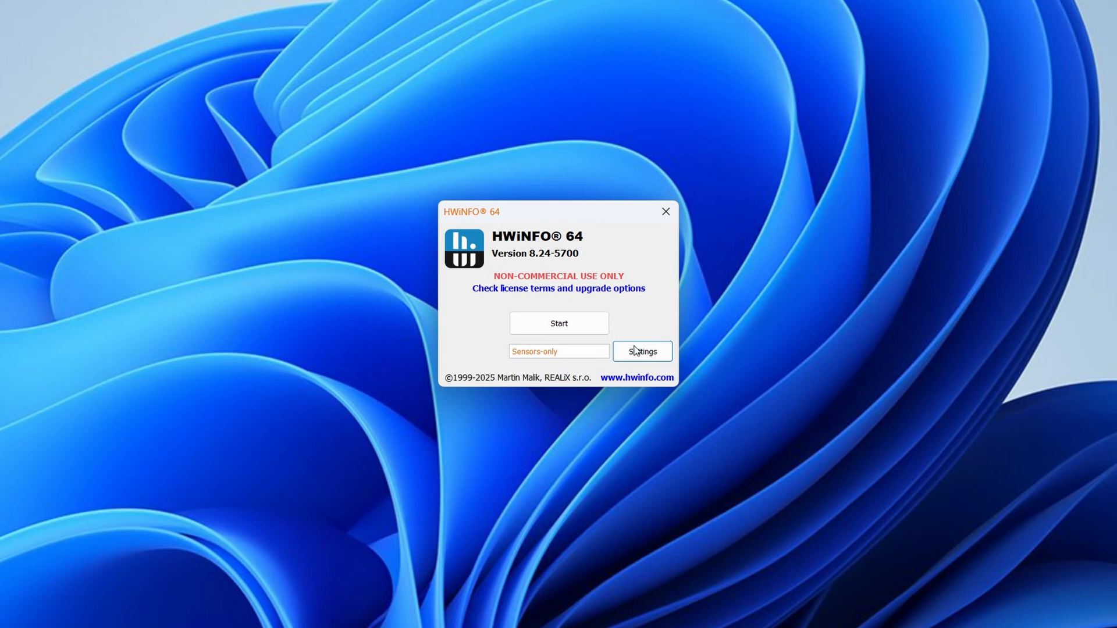
click(640, 351)
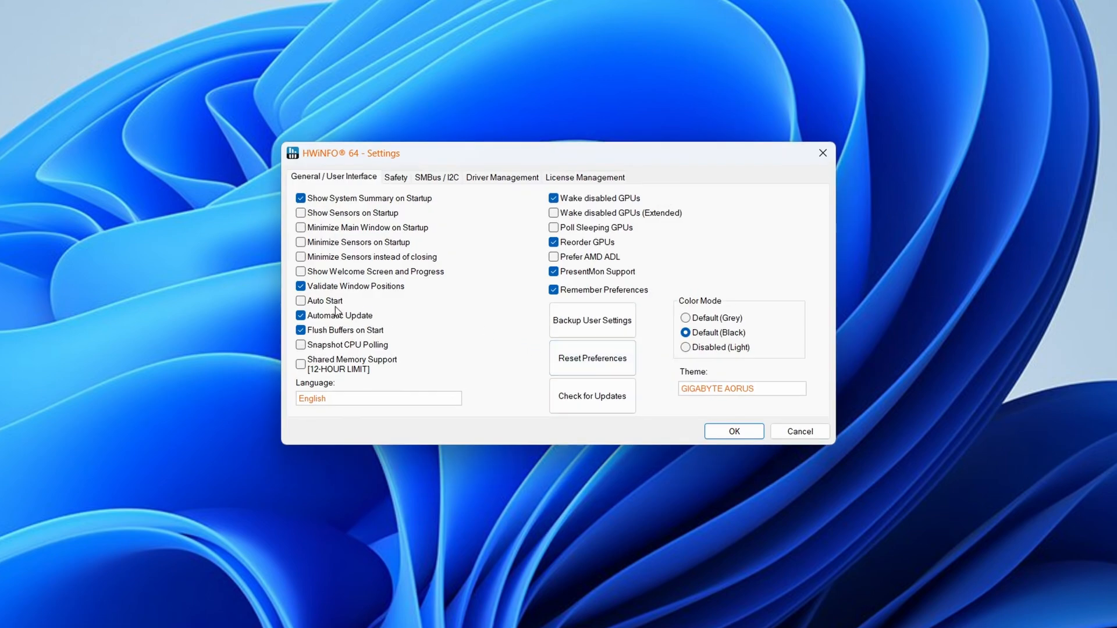
mouse_move(324, 301)
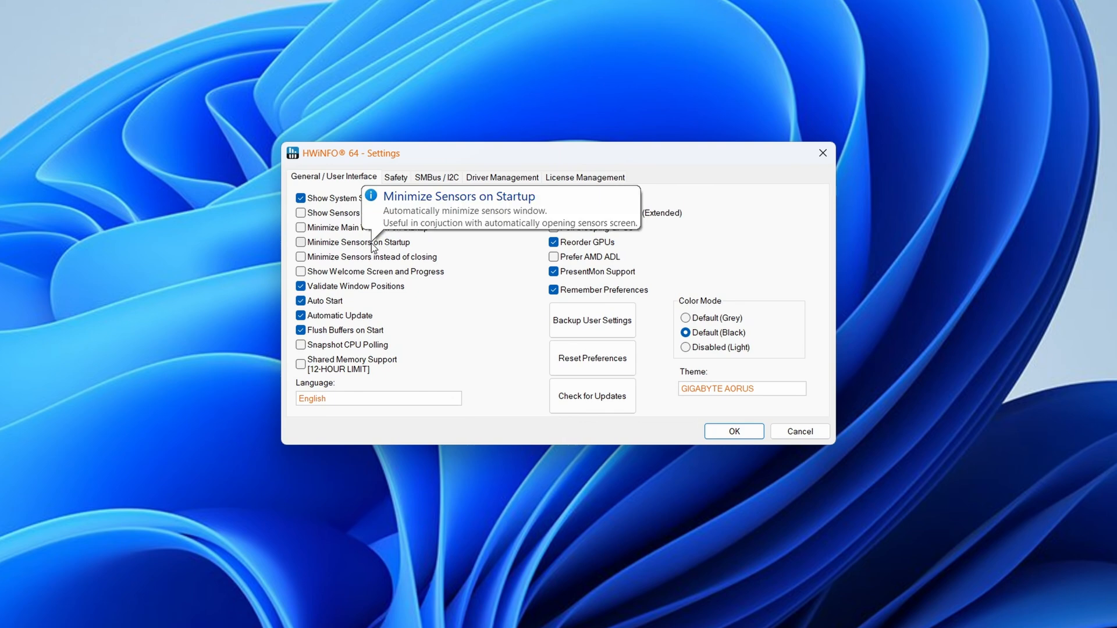
click(300, 242)
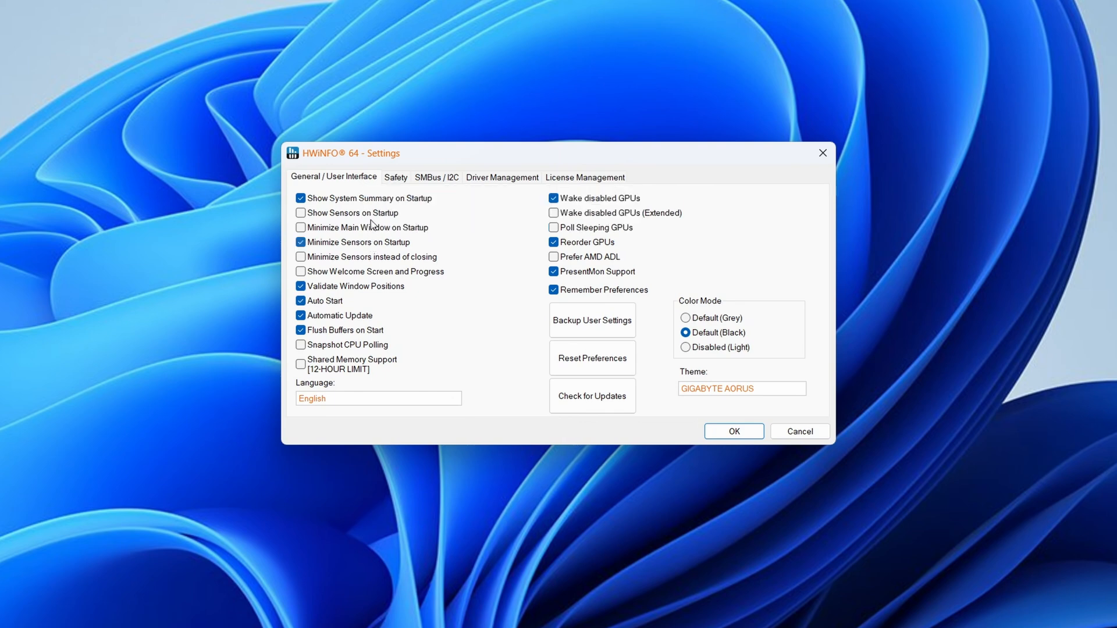
click(300, 212)
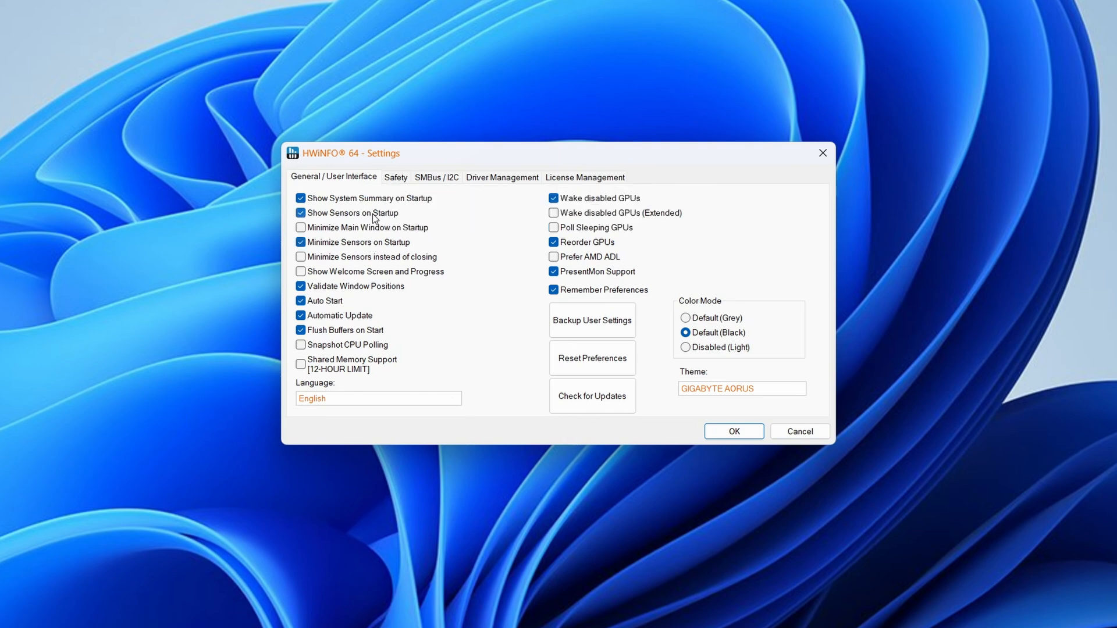
mouse_move(720, 412)
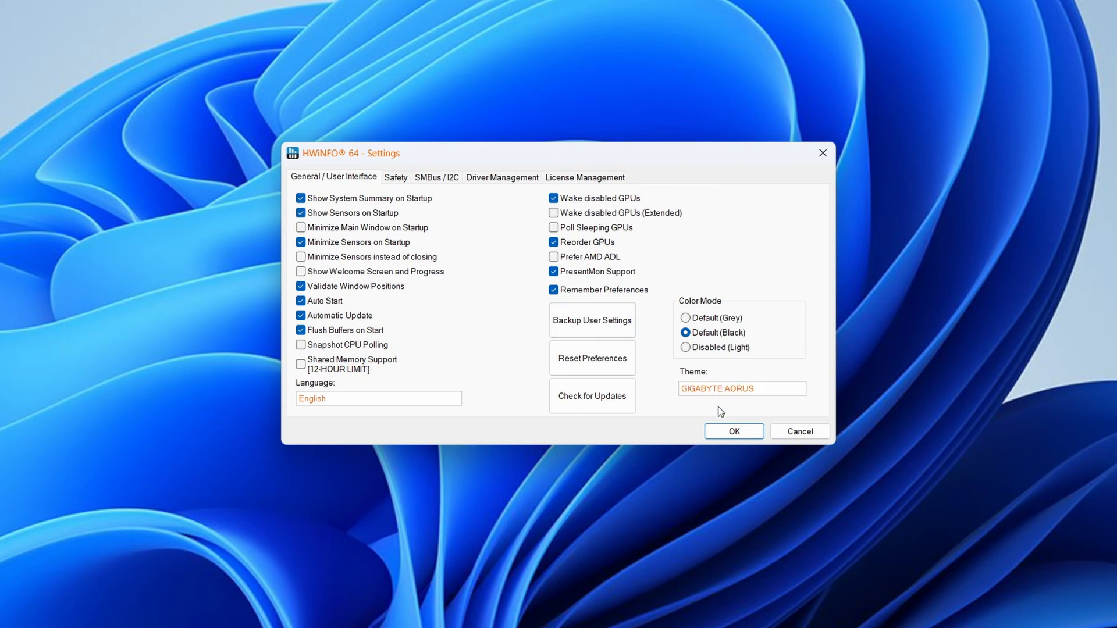
click(733, 431)
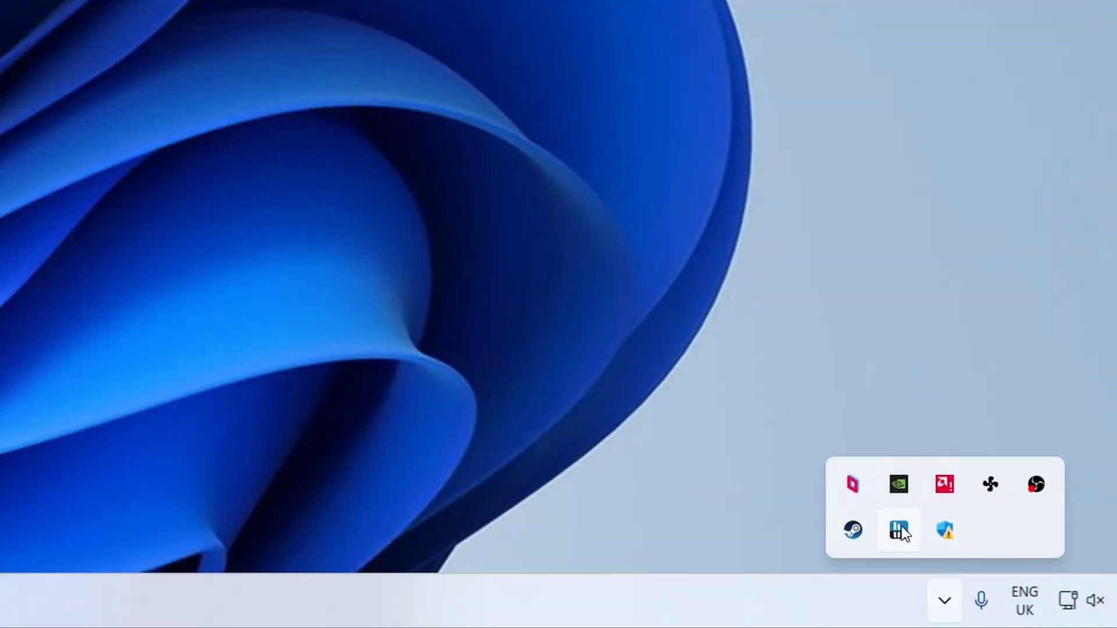
Open the Sensors Status window from the tray icon, then search for Task Scheduler.
click(898, 531)
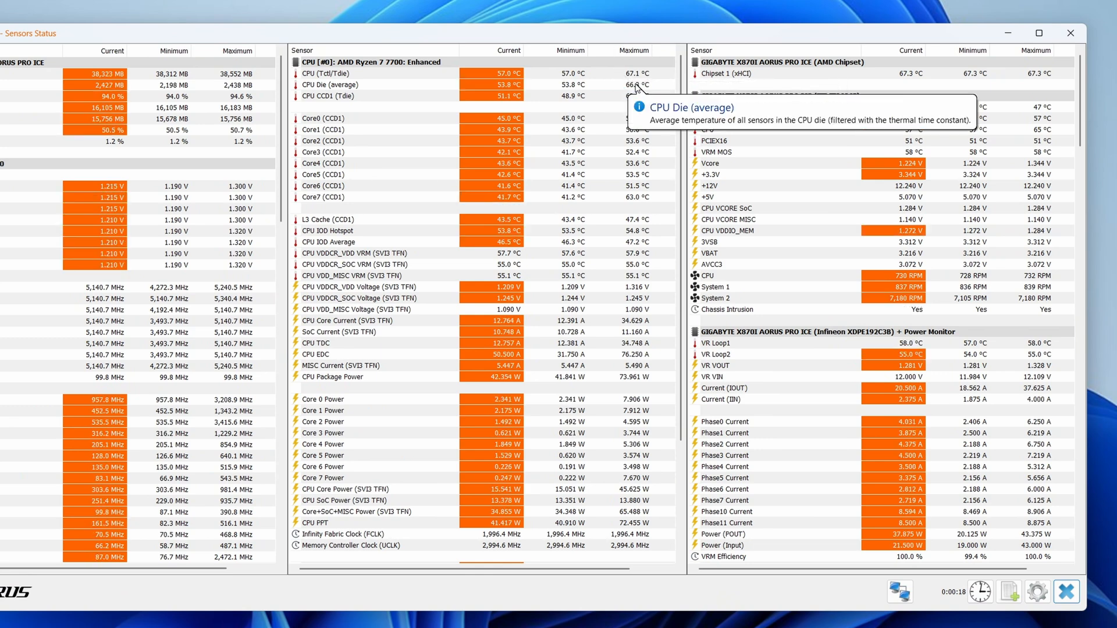
text(task scheduler)
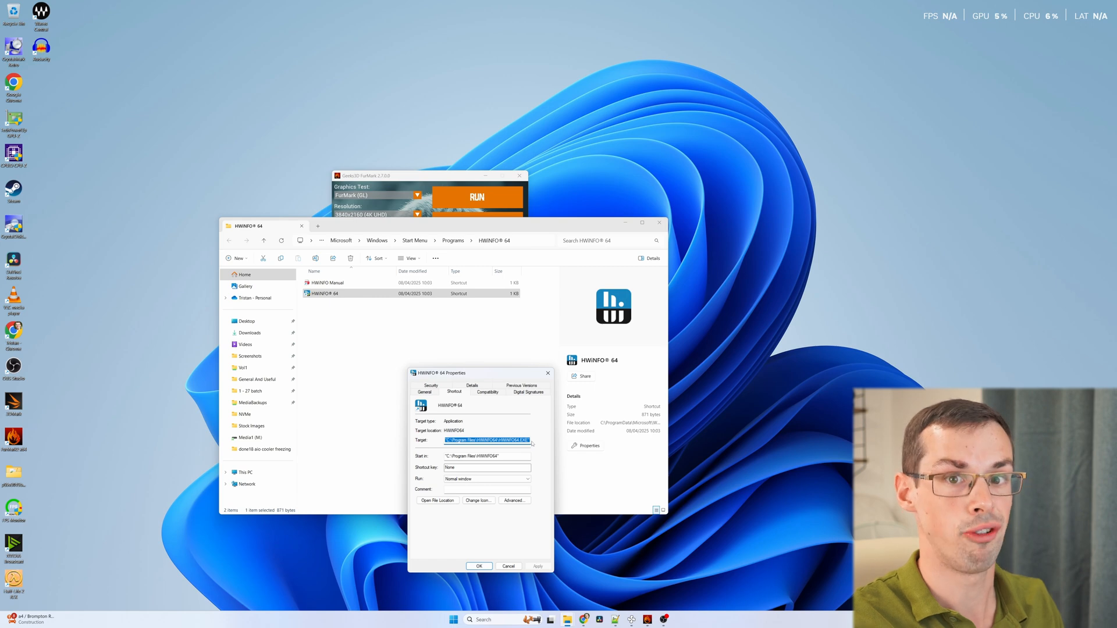
Close the HWiNFO 64 shortcut's Properties dialog after copying its Target path.
click(508, 566)
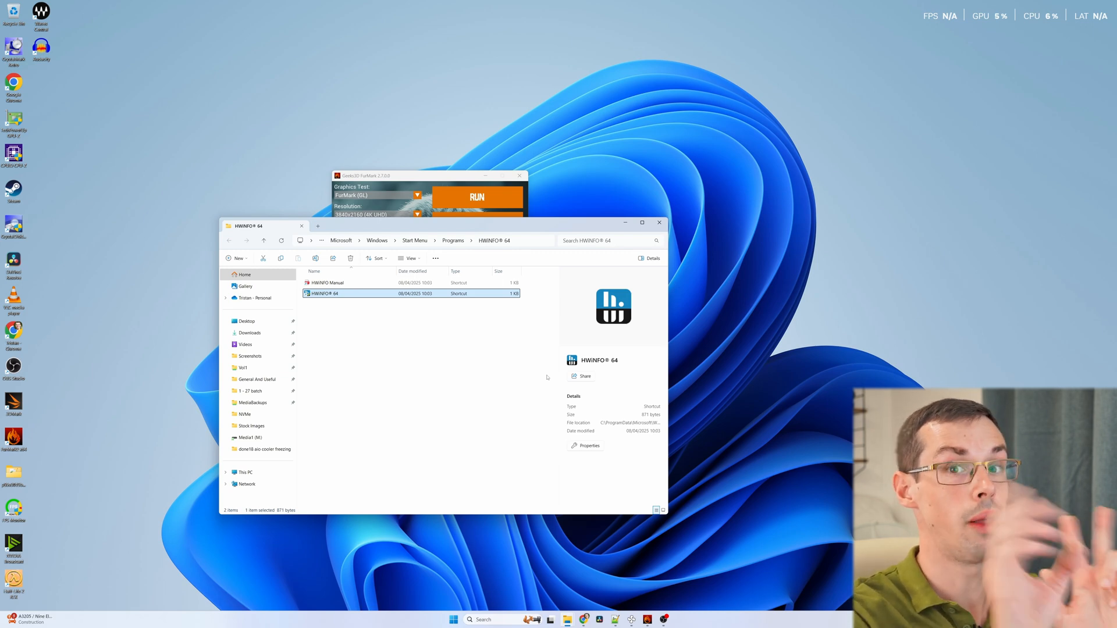
mouse_move(406, 324)
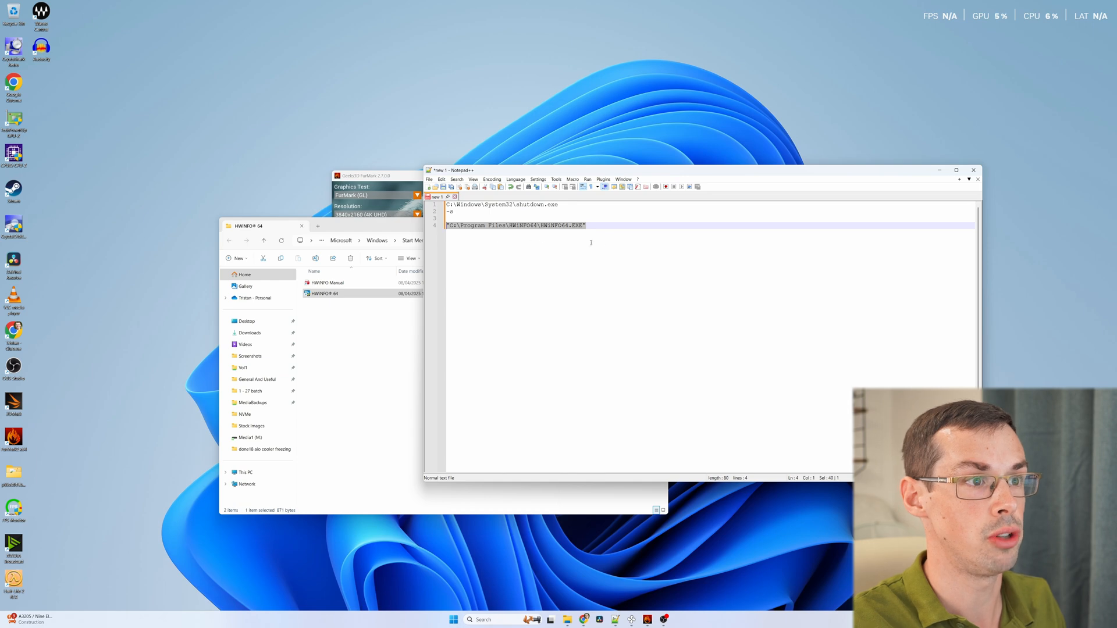
mouse_move(608, 243)
text(task)
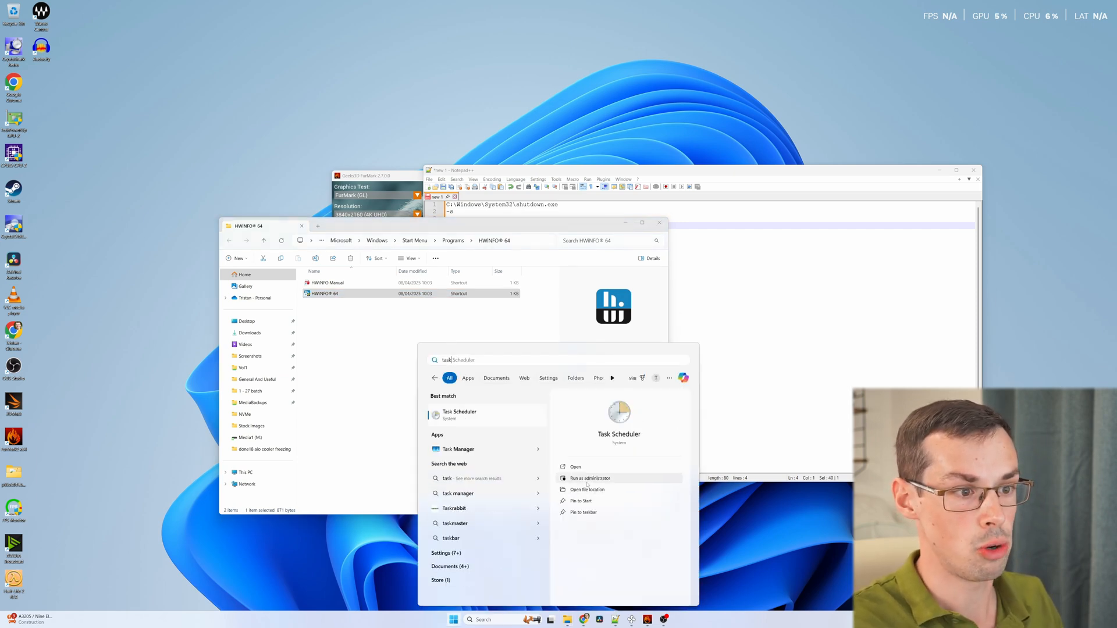
Run Task Scheduler as administrator and begin a basic task named HWInfo Startup.
click(575, 466)
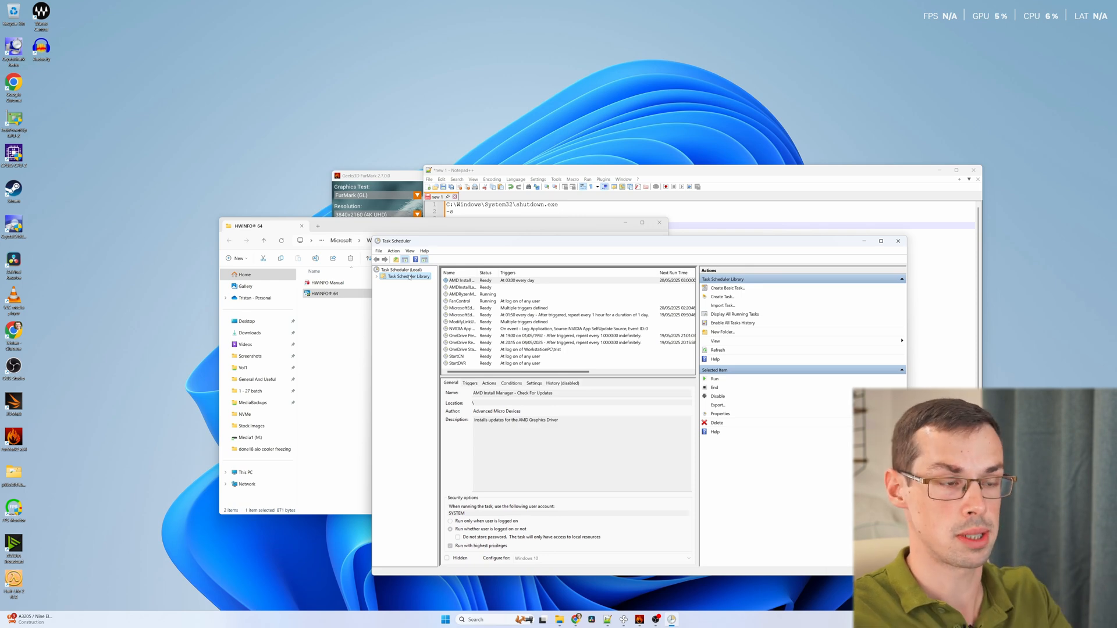
mouse_move(724, 291)
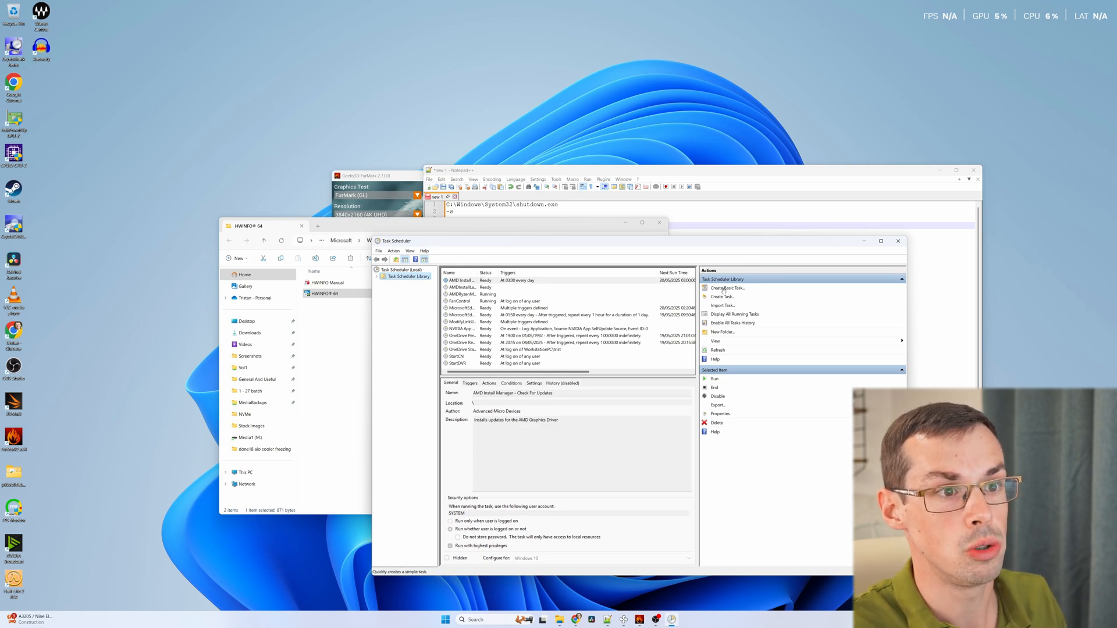
click(727, 288)
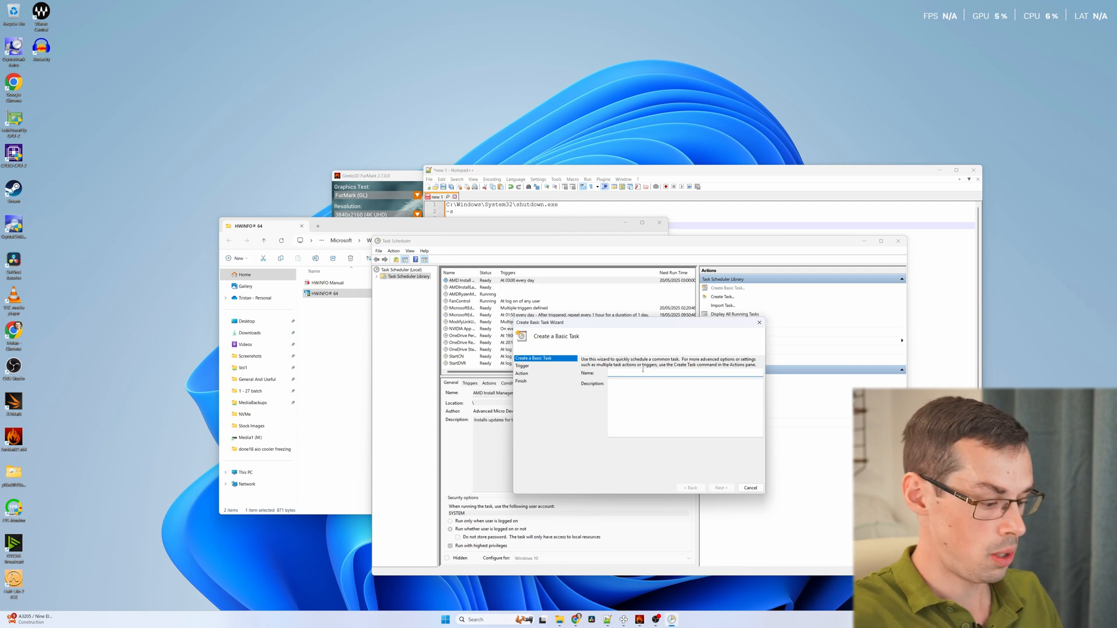
text(HWInfo Shu)
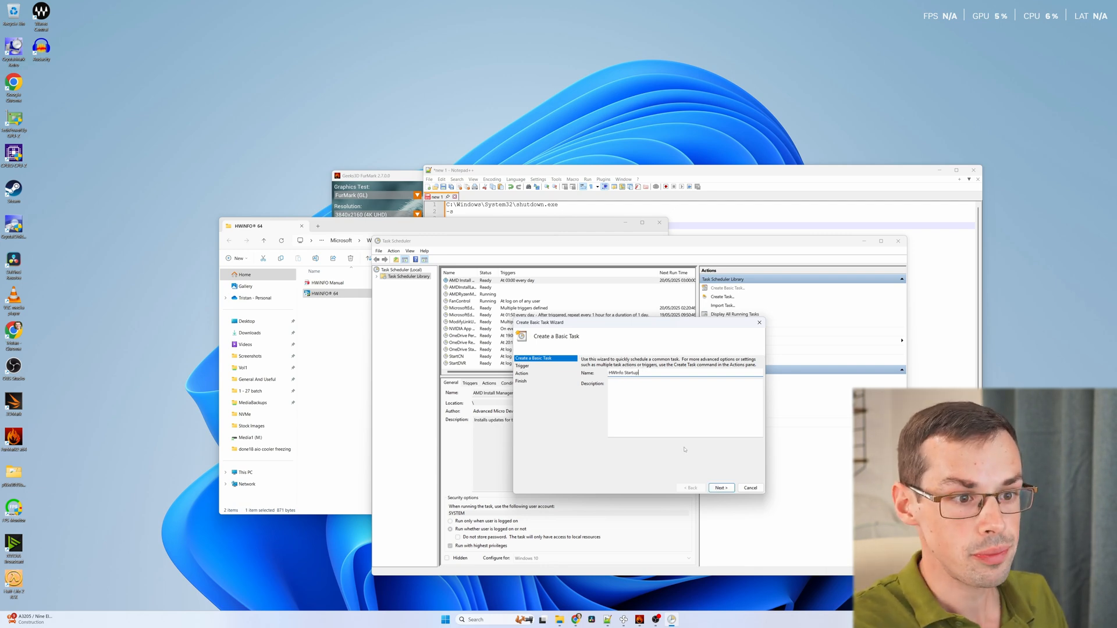
click(720, 488)
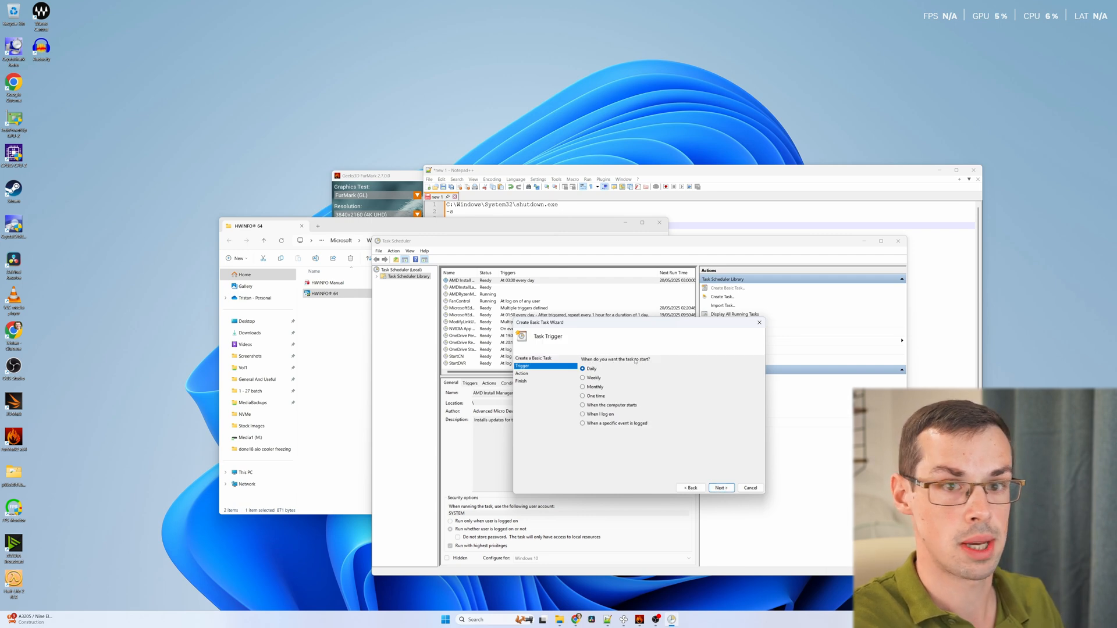
Trigger the task when the computer starts, launching HWiNFO64.EXE, and reach the summary.
click(583, 405)
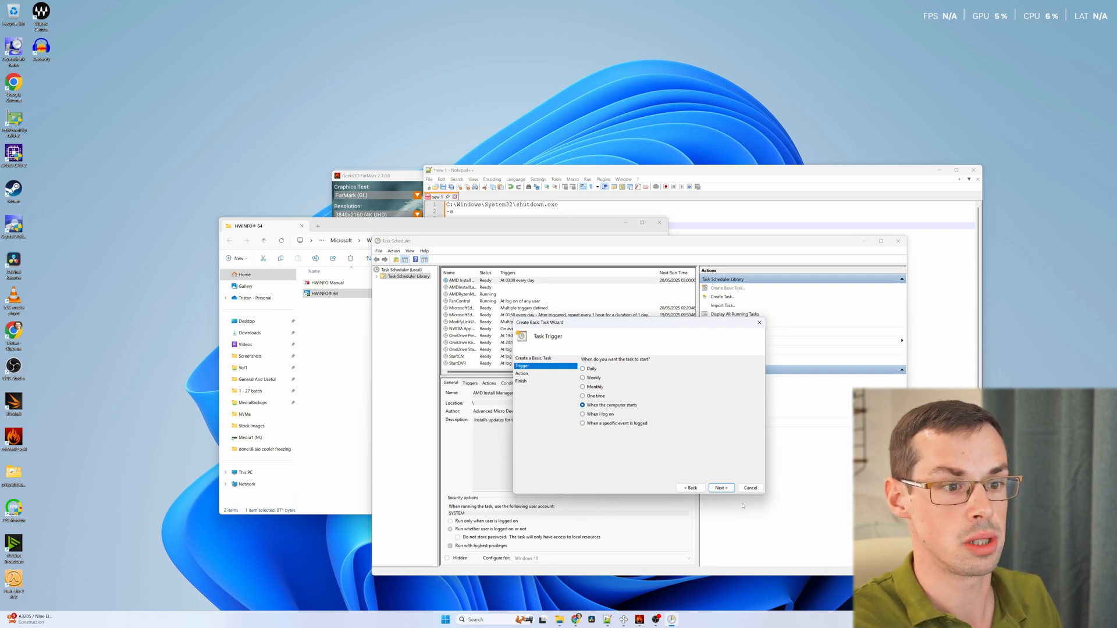
click(720, 488)
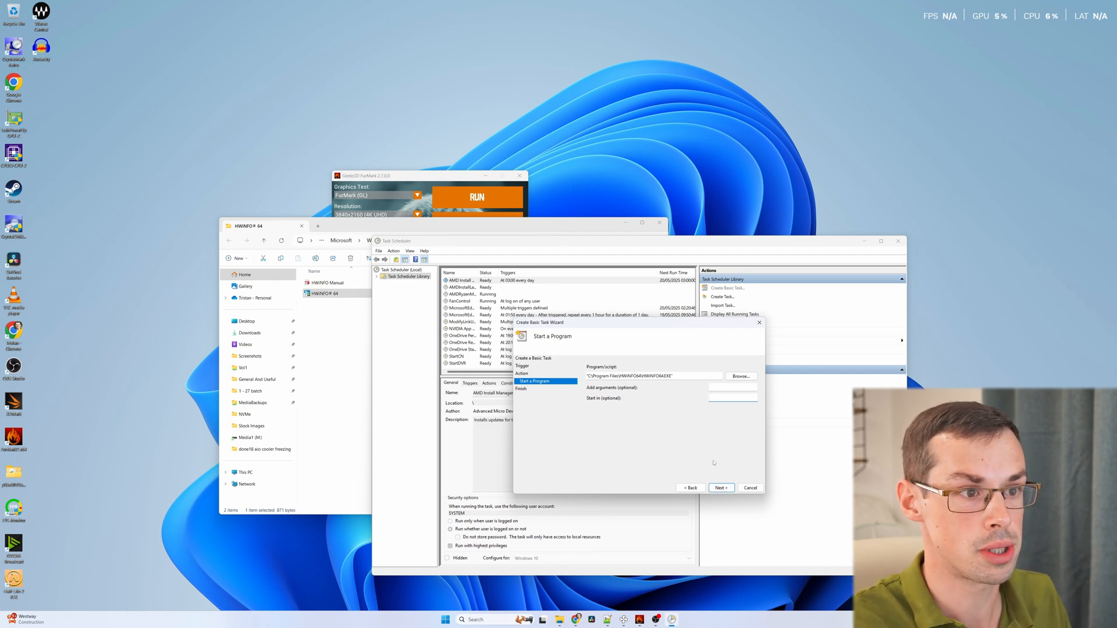
click(720, 488)
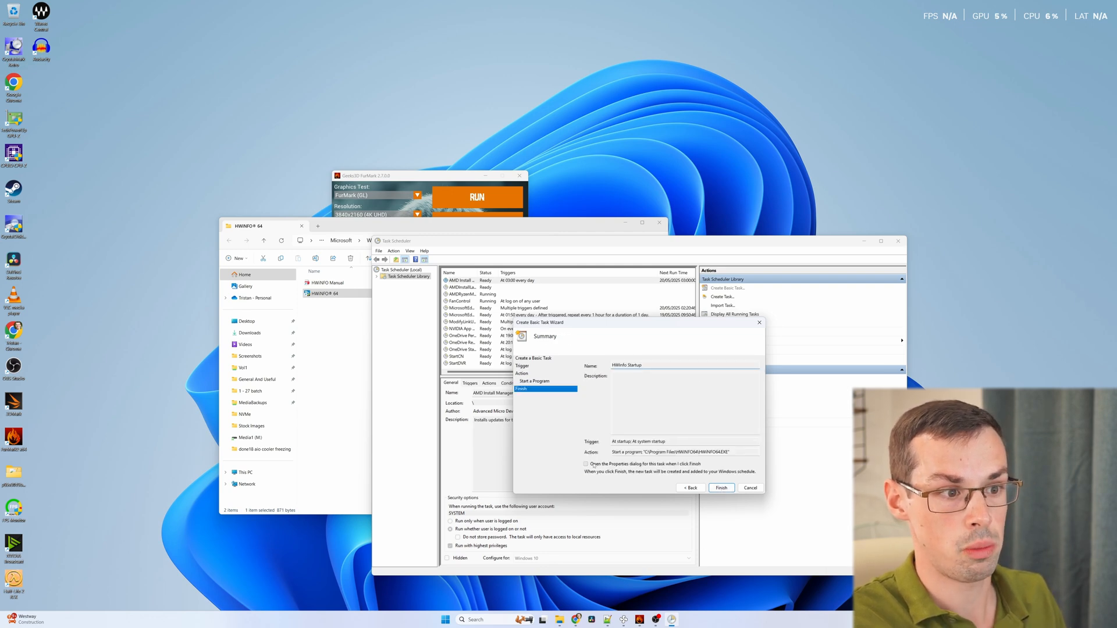
Finish the task with Properties open, set Run whether user is logged on or not with highest privileges.
click(585, 465)
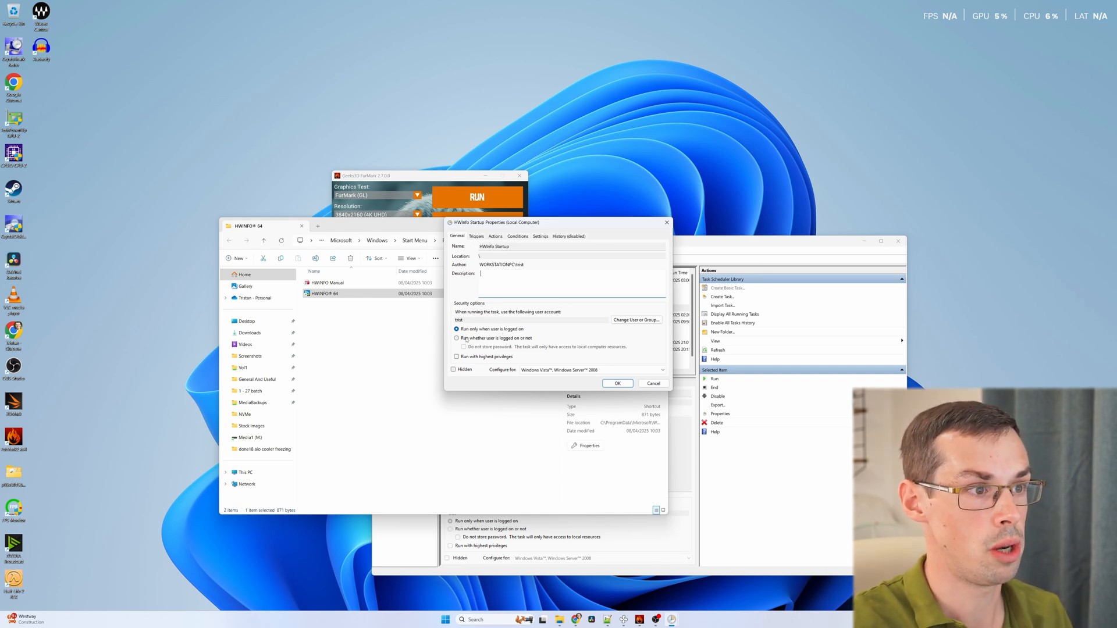
click(456, 338)
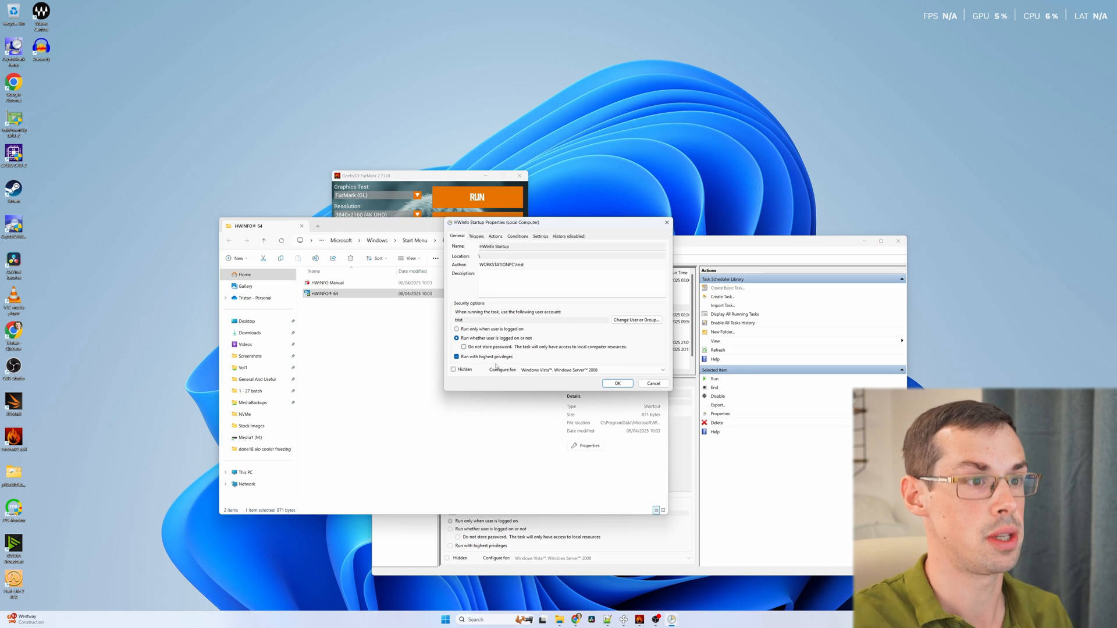
click(476, 236)
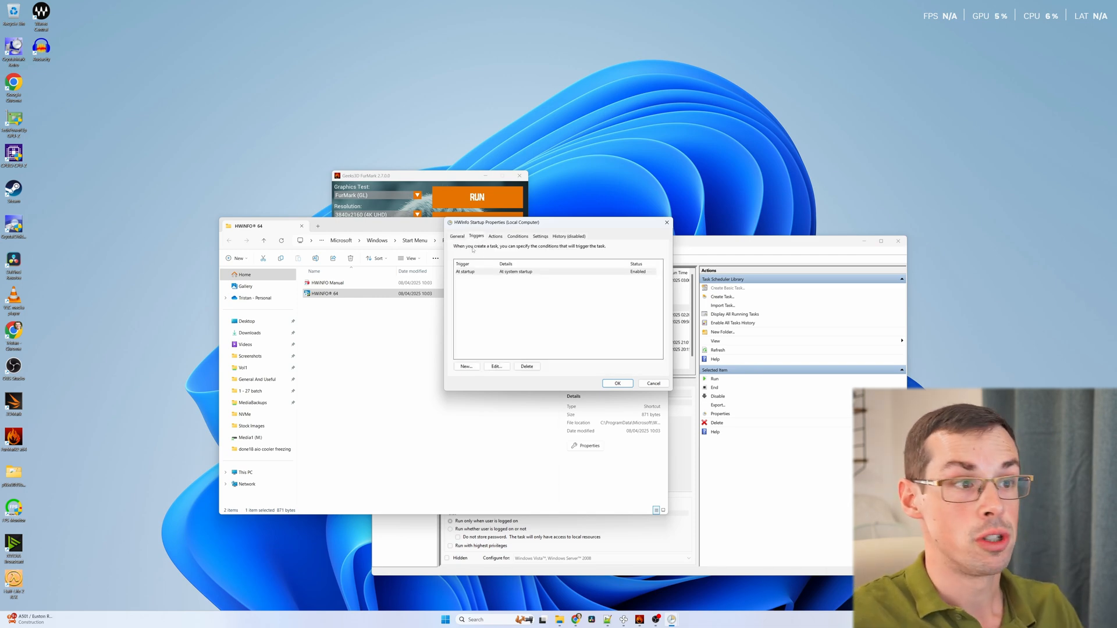
Delay the at-startup trigger by 30 seconds, save the task and enter the account password.
click(496, 365)
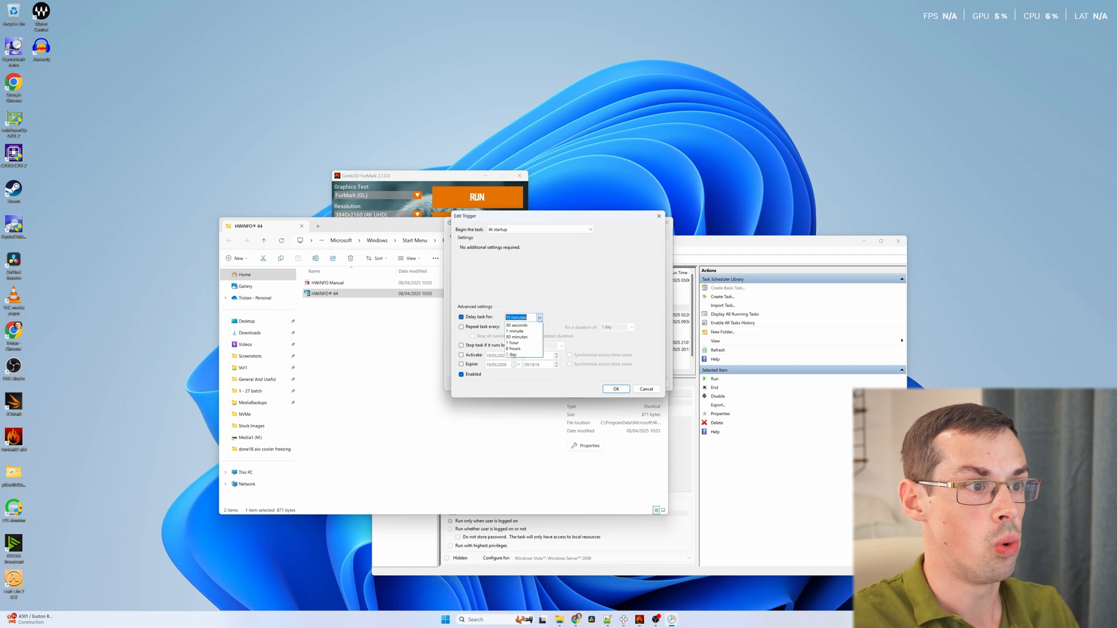
click(514, 326)
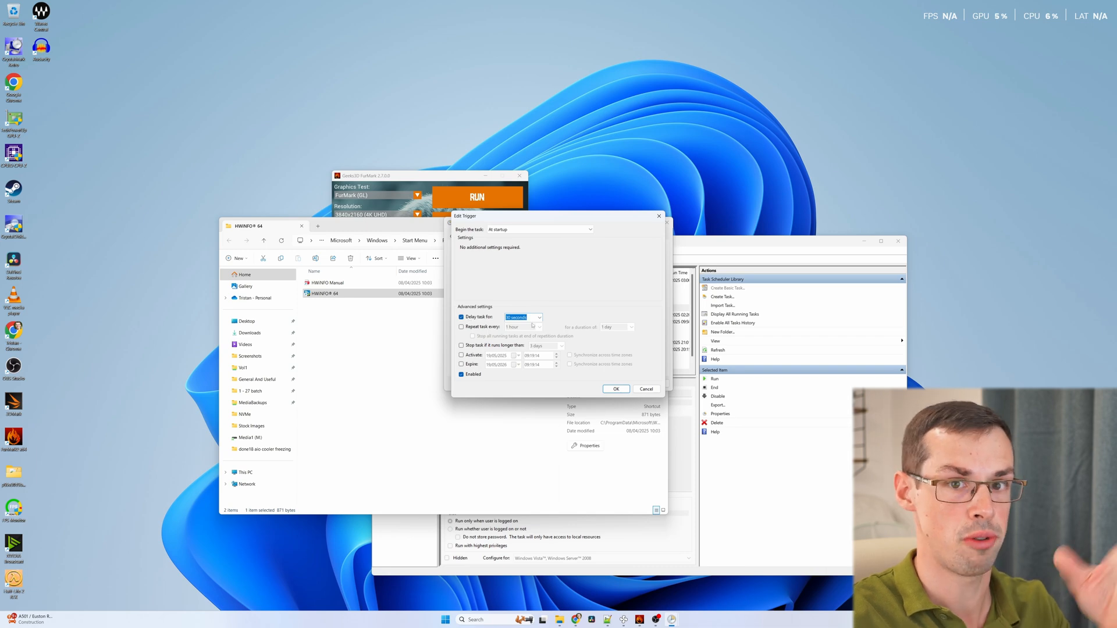
click(539, 317)
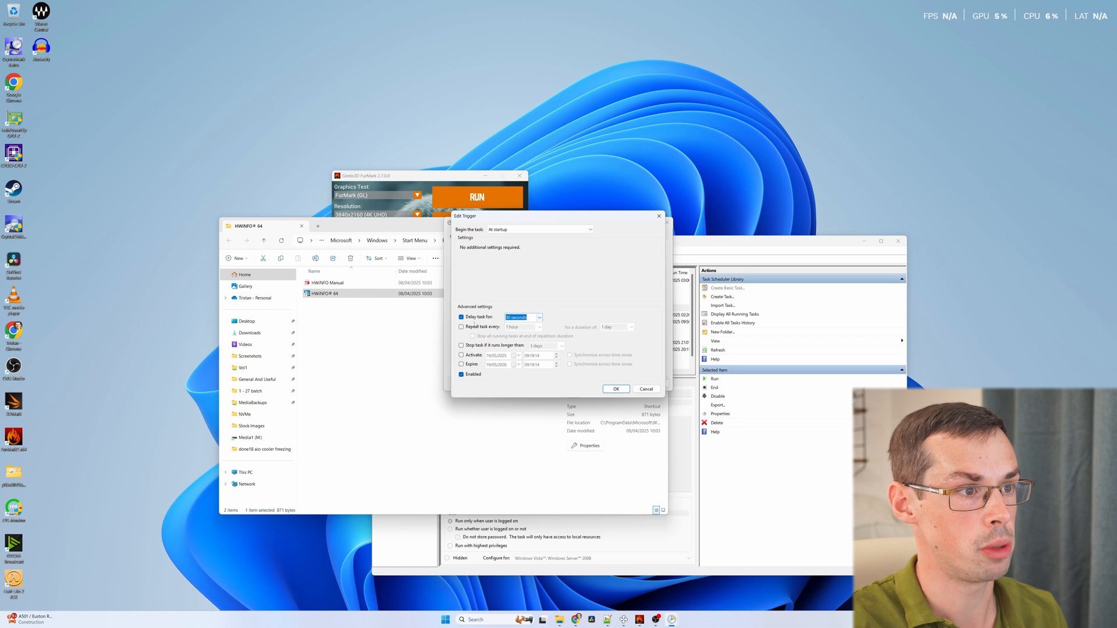
click(614, 389)
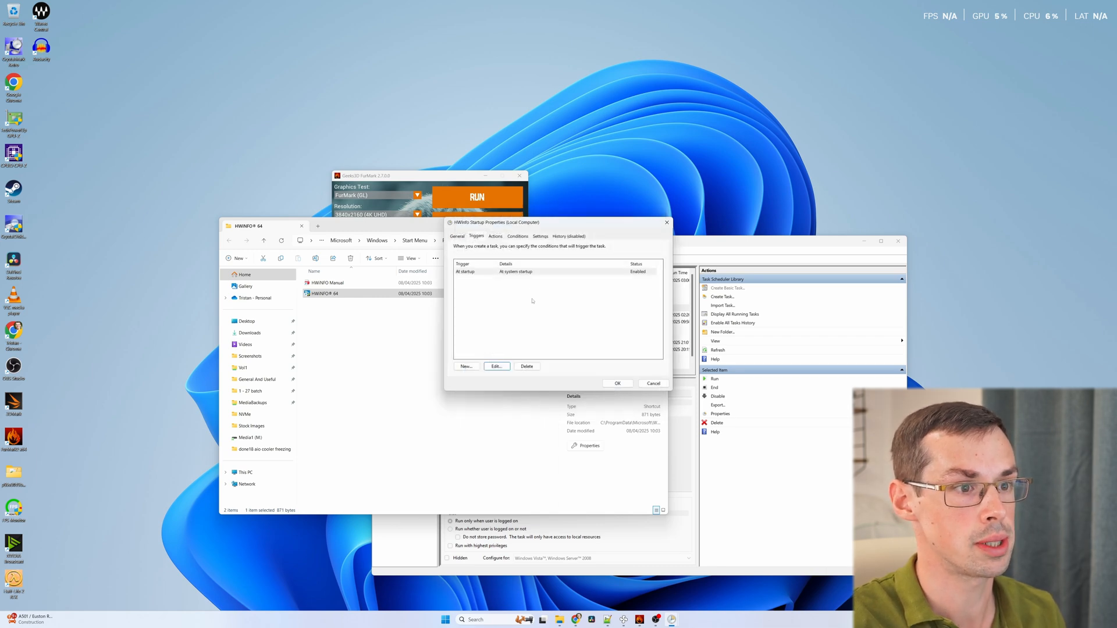
click(495, 366)
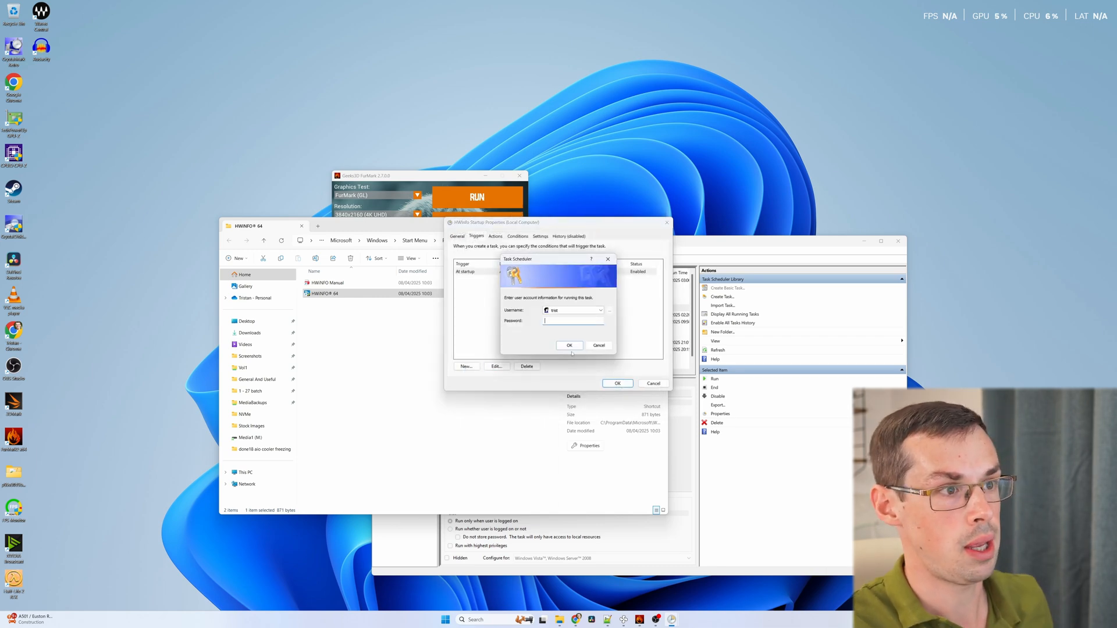
click(569, 345)
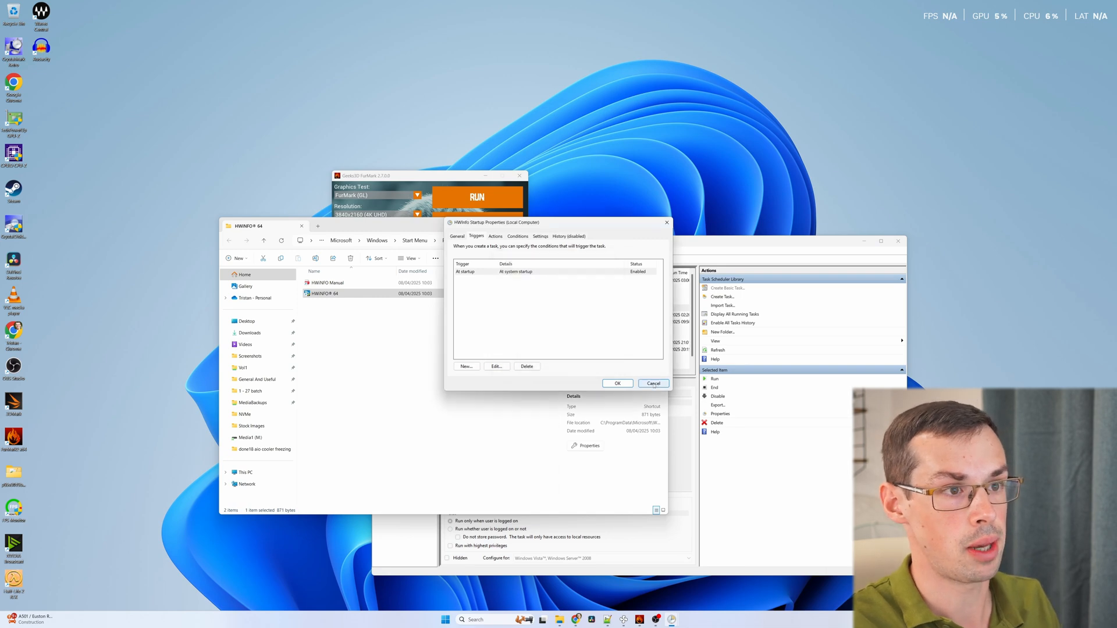
Close the task properties and select HWInfo Startup in the Task Scheduler Library list.
click(653, 384)
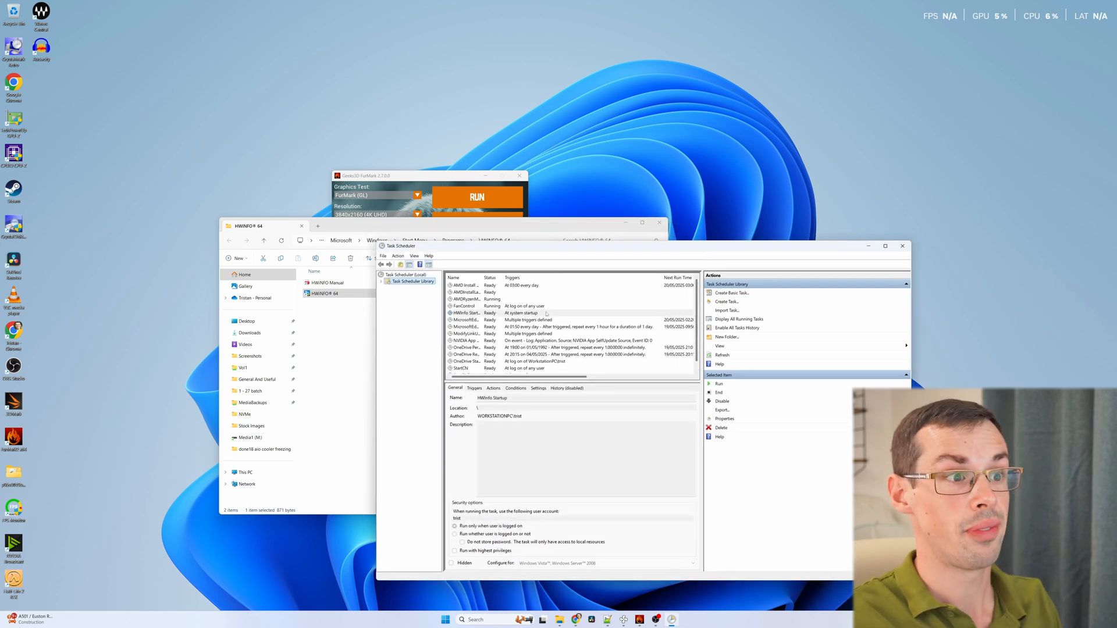
click(463, 313)
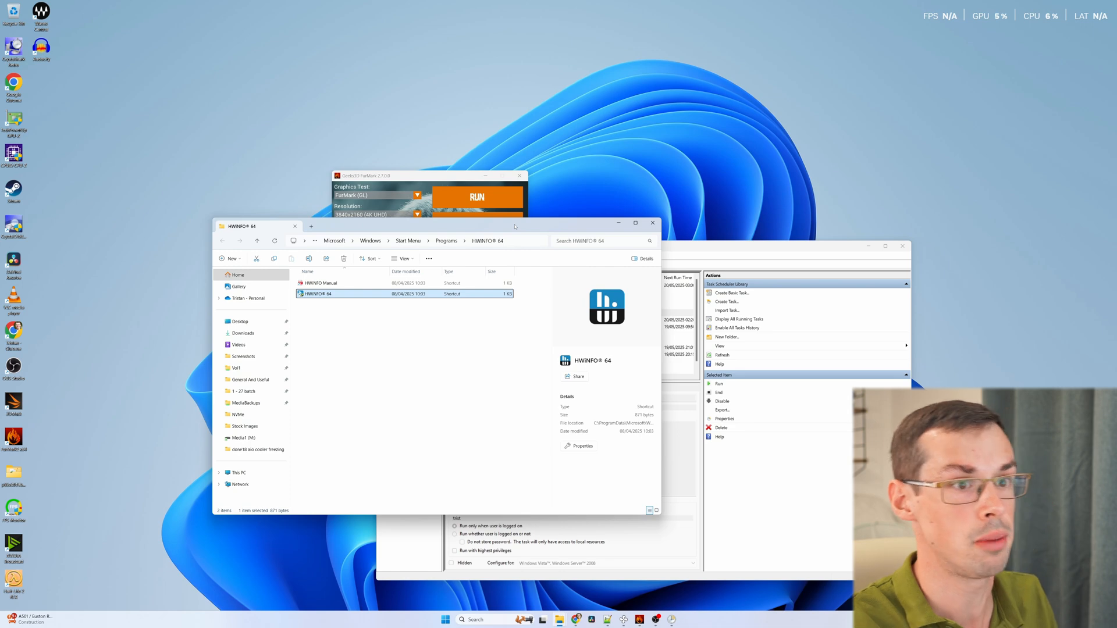
Launch HWiNFO64 from its Start Menu Programs shortcut and start sensor monitoring.
click(474, 619)
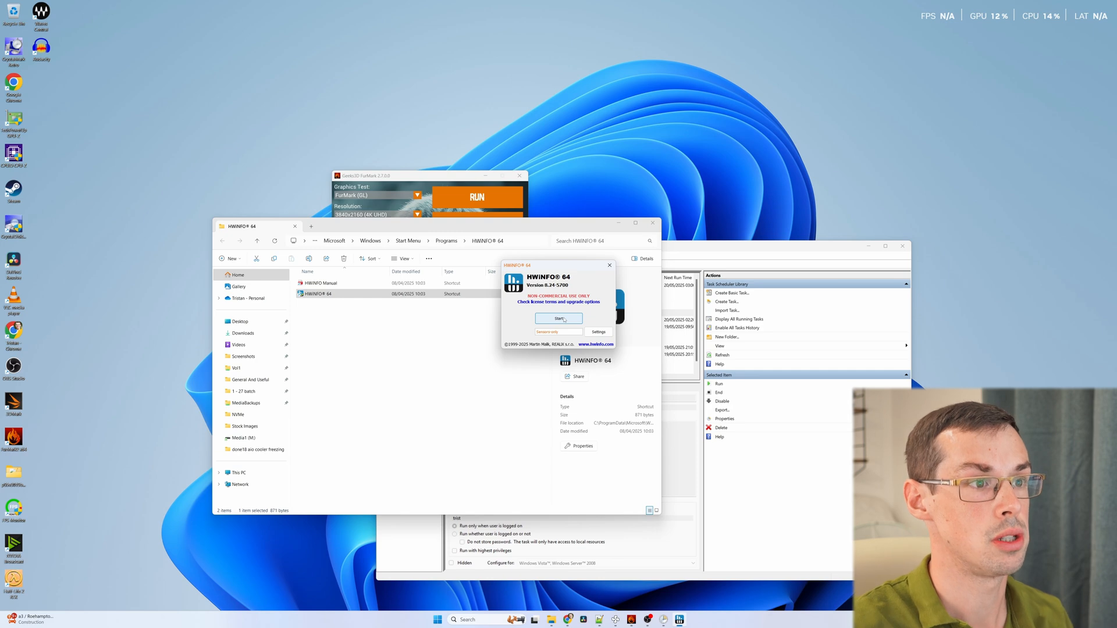
click(558, 318)
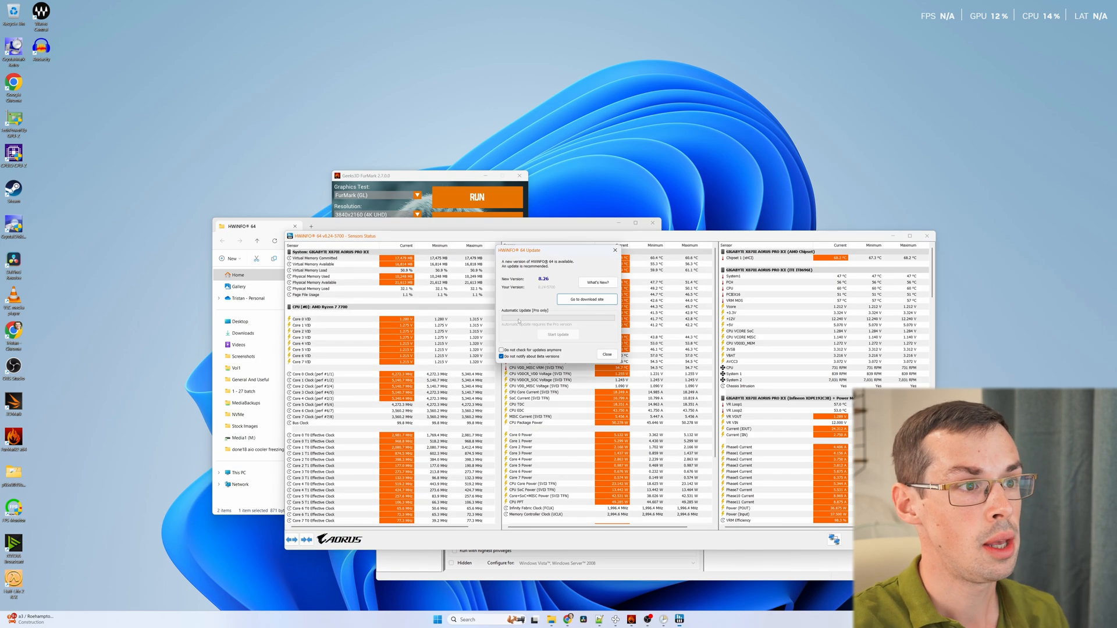
Dismiss the HWiNFO update notice to show the GPU voltage sensors, then launch Calculator.
click(606, 354)
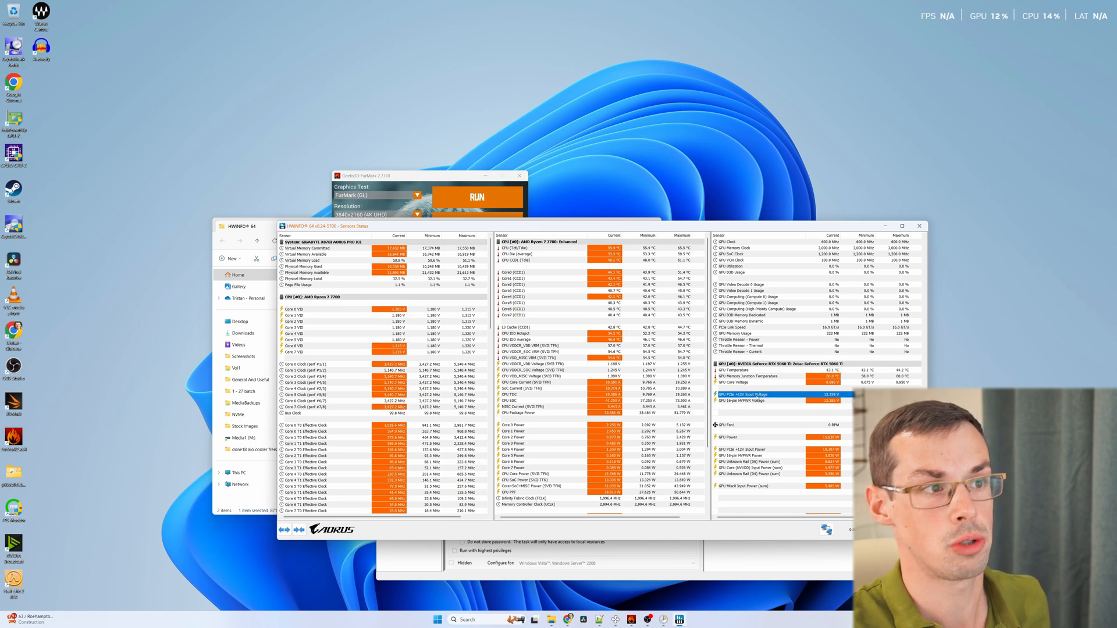
mouse_move(741, 395)
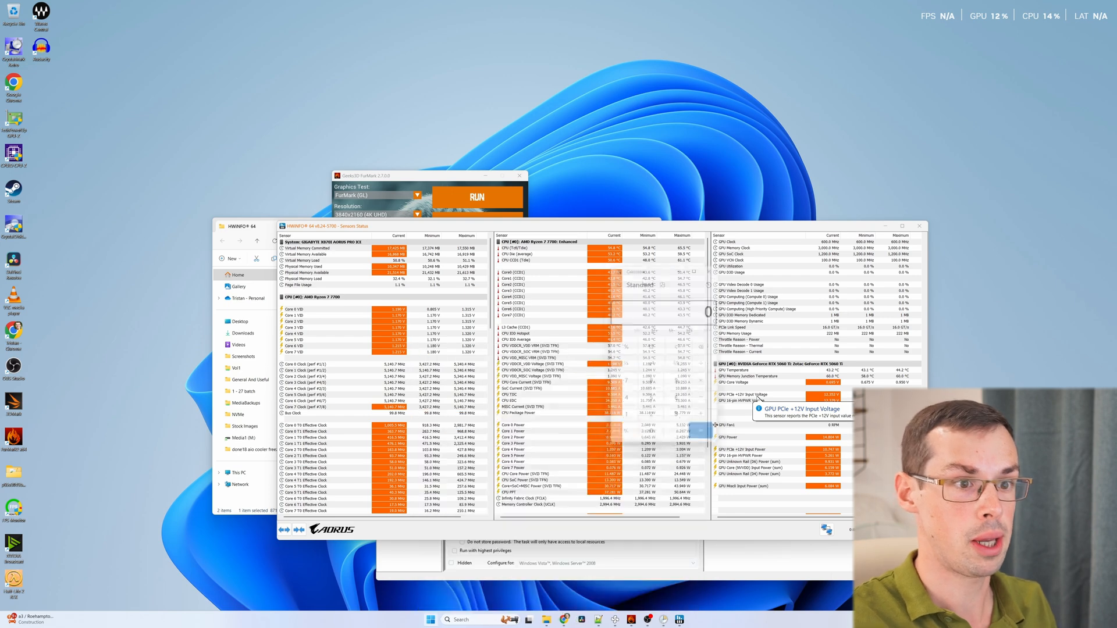
click(586, 619)
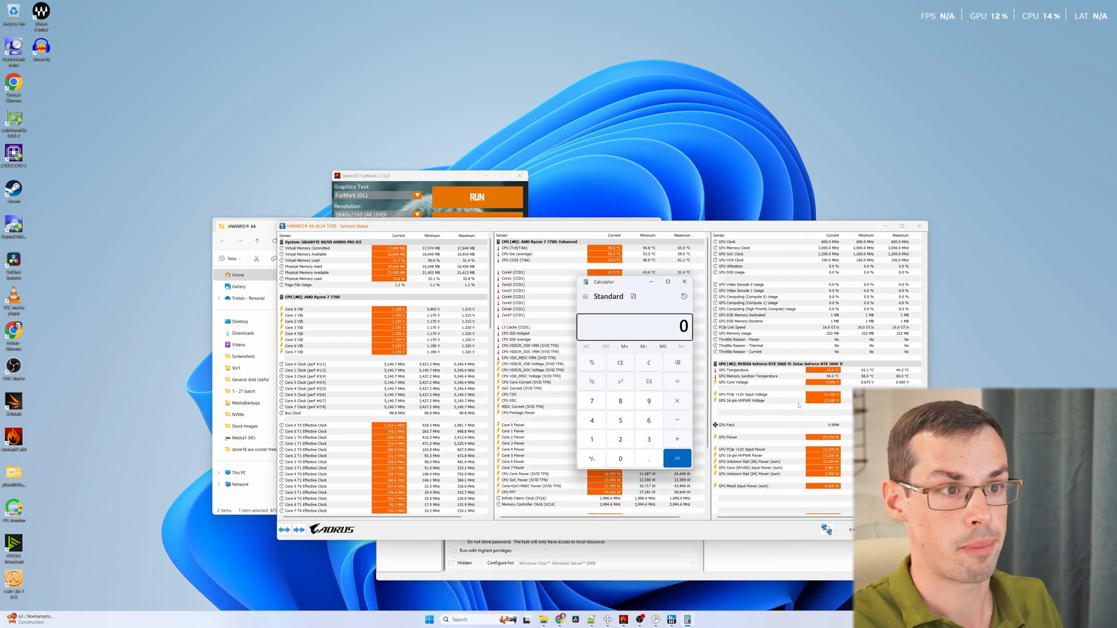
Calculate 1.05 × 12 = 12.6 as the voltage tolerance in Calculator.
click(619, 438)
text(1.05)
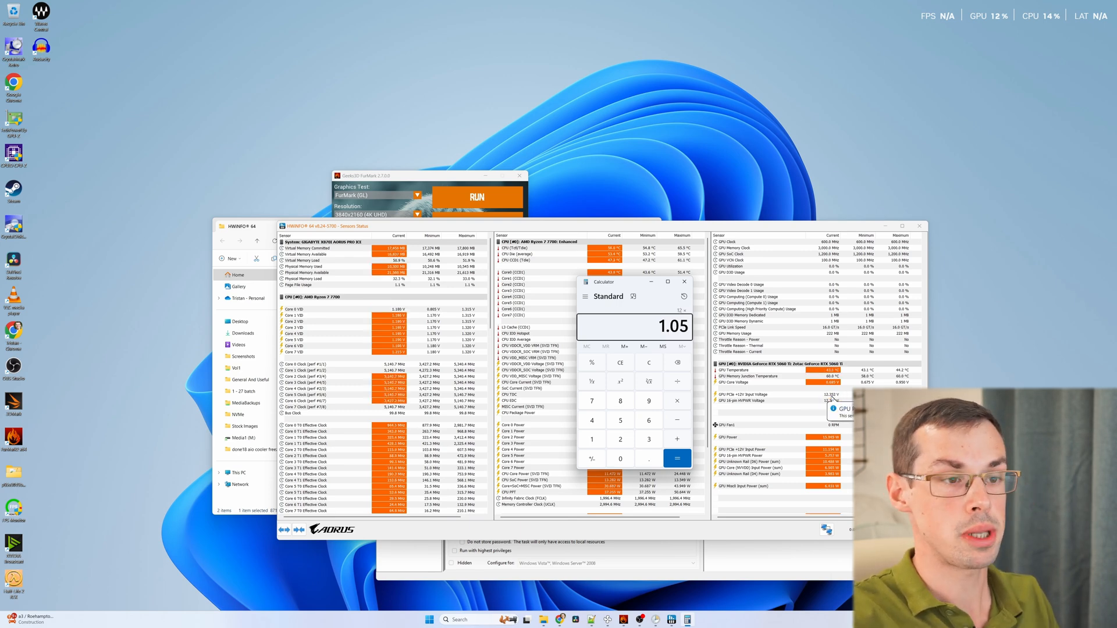
click(676, 458)
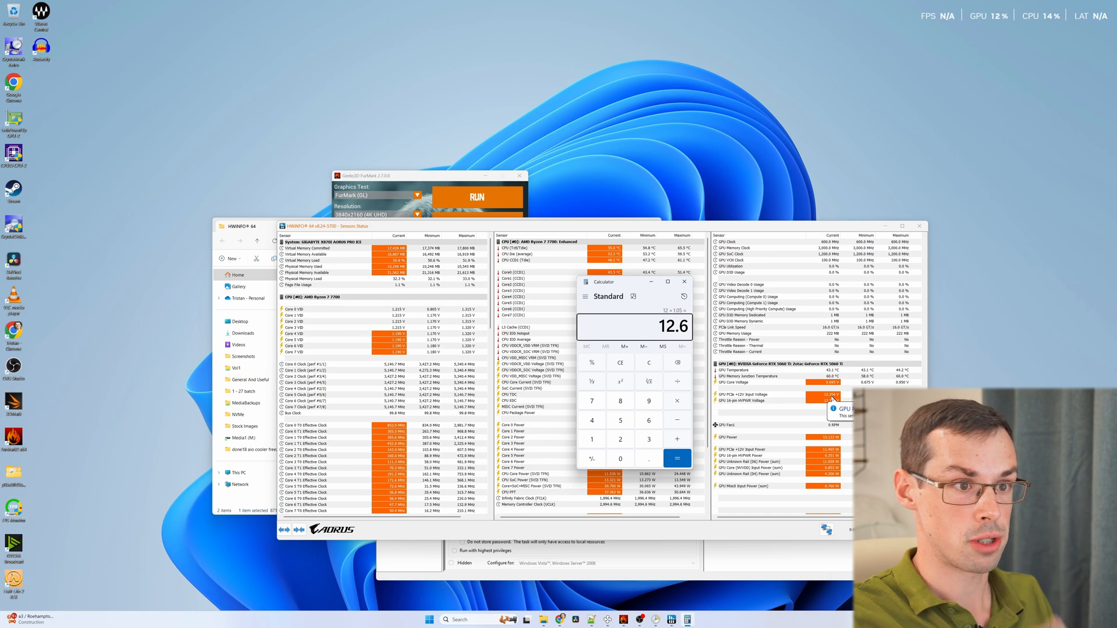
click(676, 458)
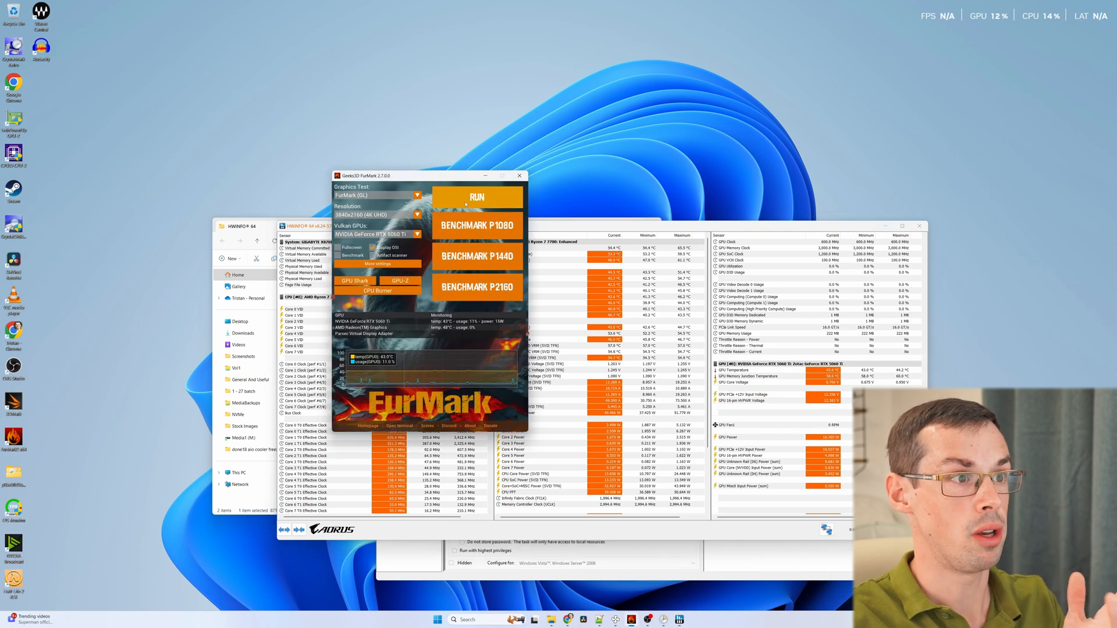
Start the FurMark GPU stress test with RUN.
click(476, 197)
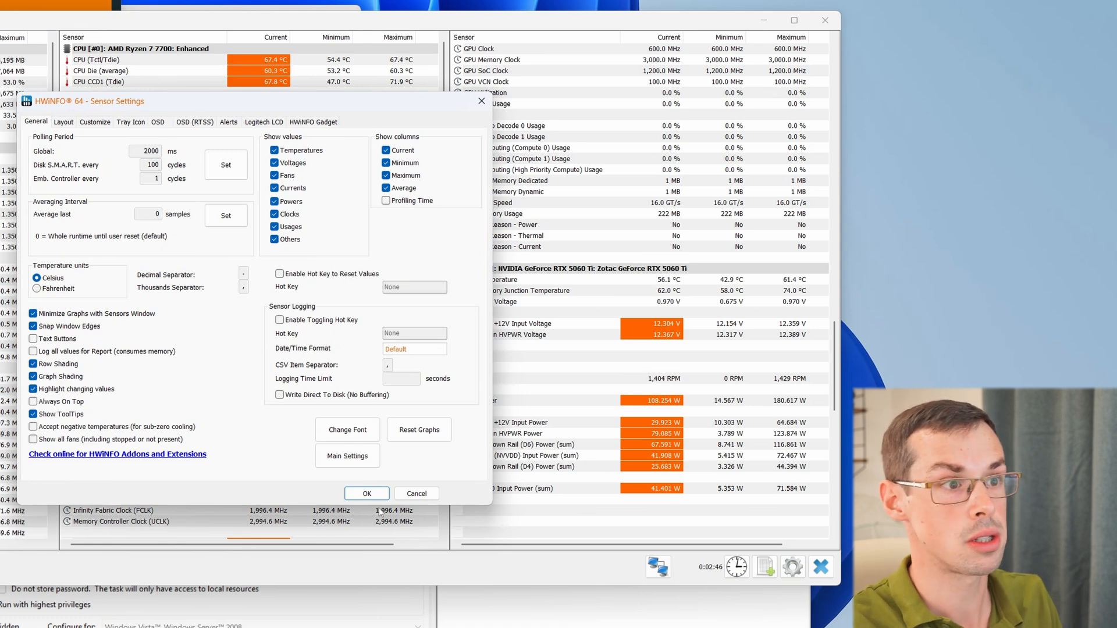
In Alerts, toggle alerting off and back on for GPU PCIe +12V Input Voltage.
click(228, 121)
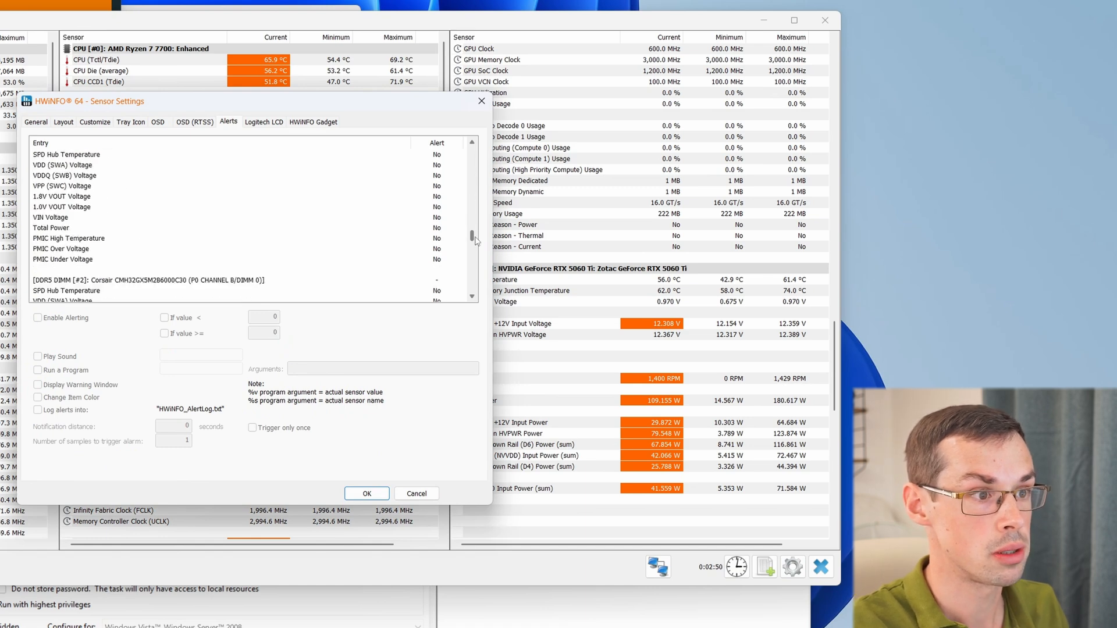
scroll(down, 3)
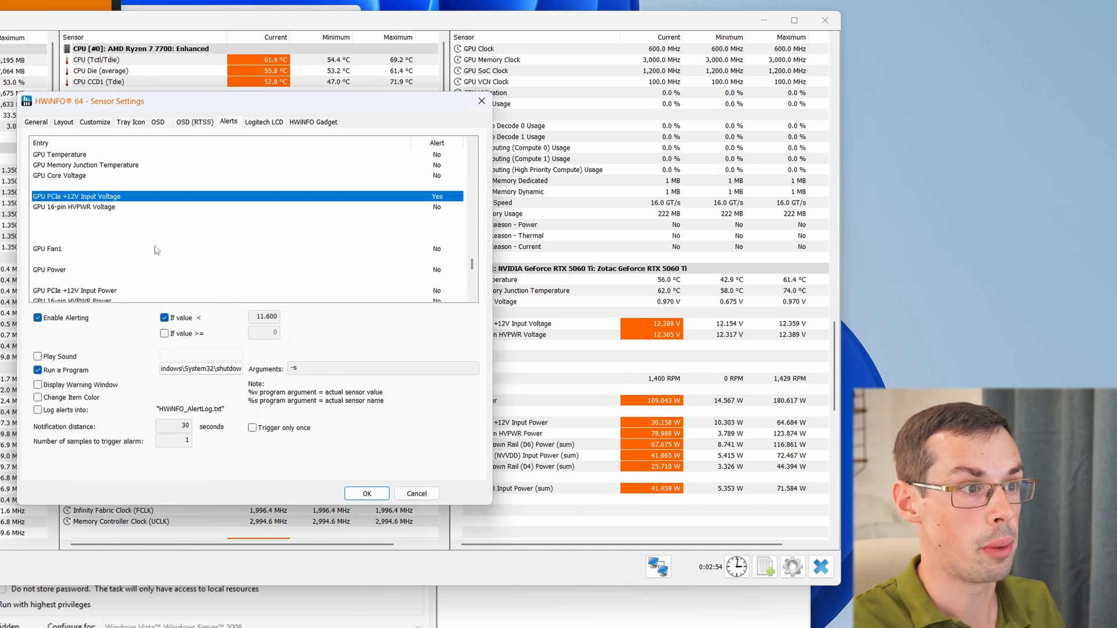
click(38, 318)
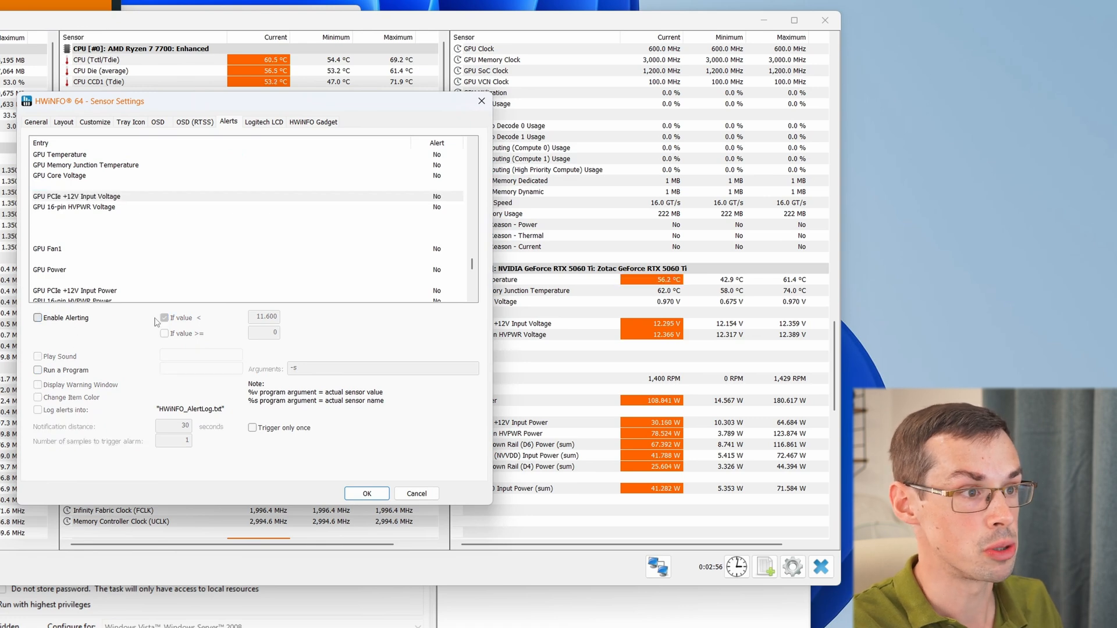
click(76, 196)
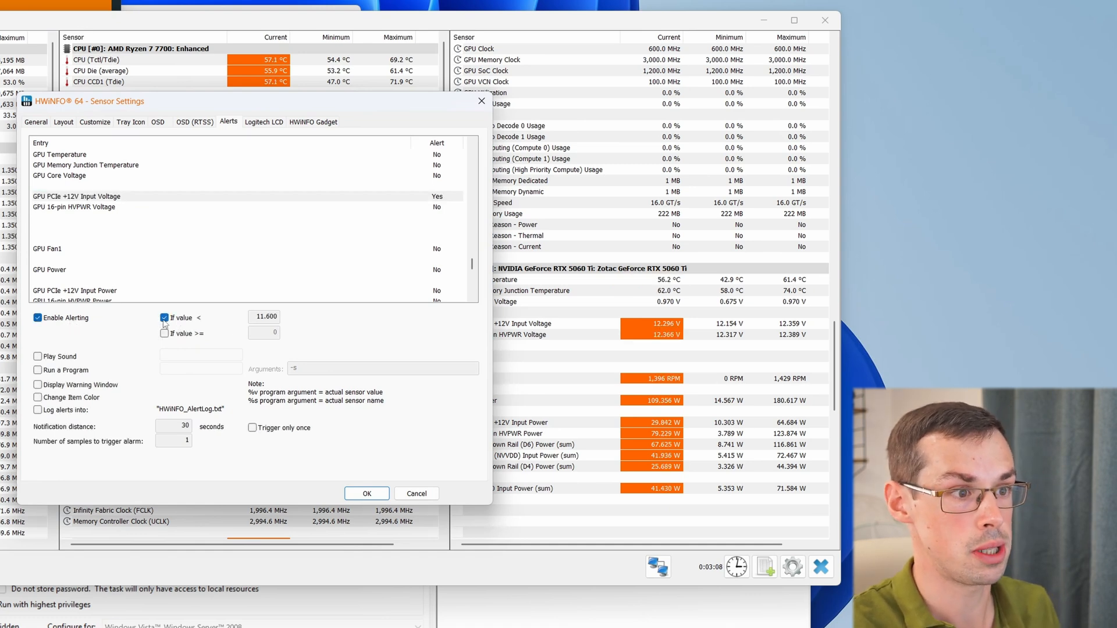
Set the alert to fire below 12.3 V with Play Sound and Display Warning Window enabled.
click(163, 317)
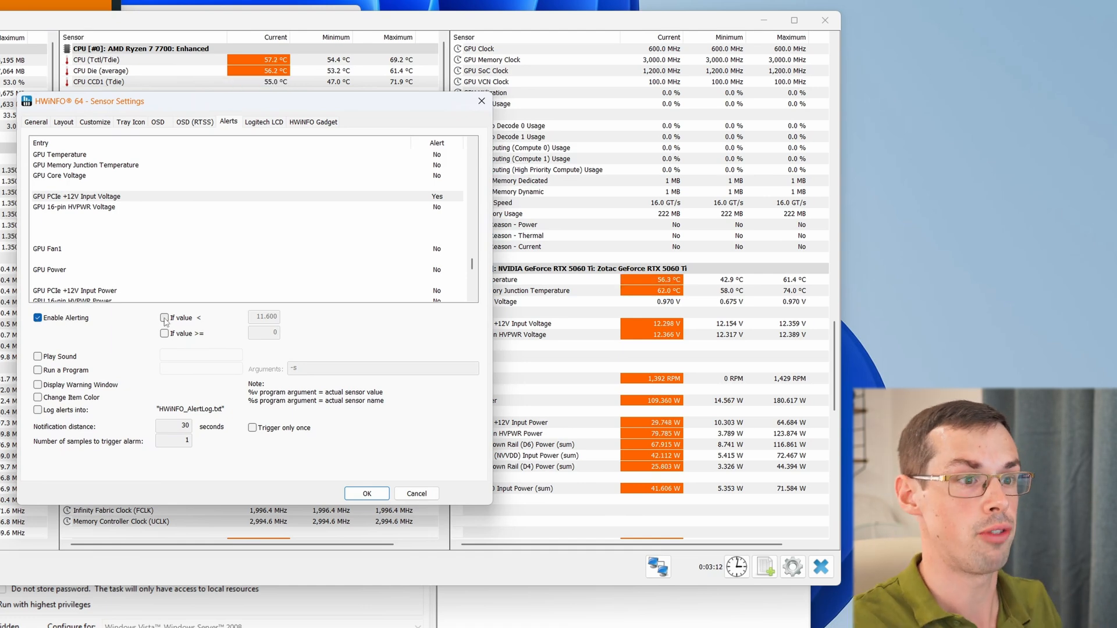
click(165, 317)
text(12.3)
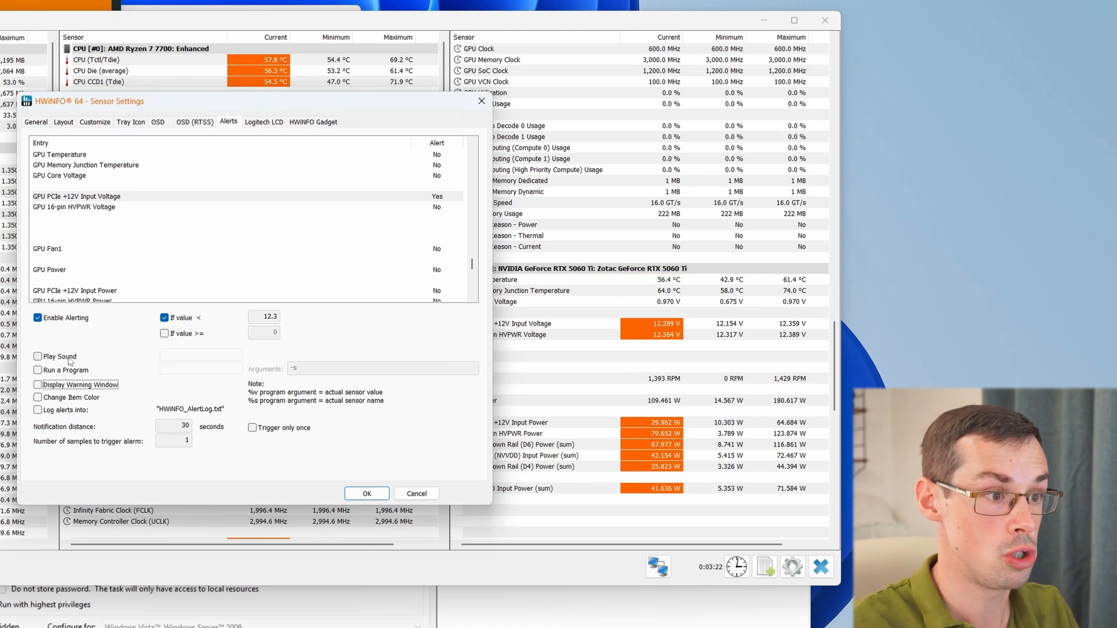
click(37, 356)
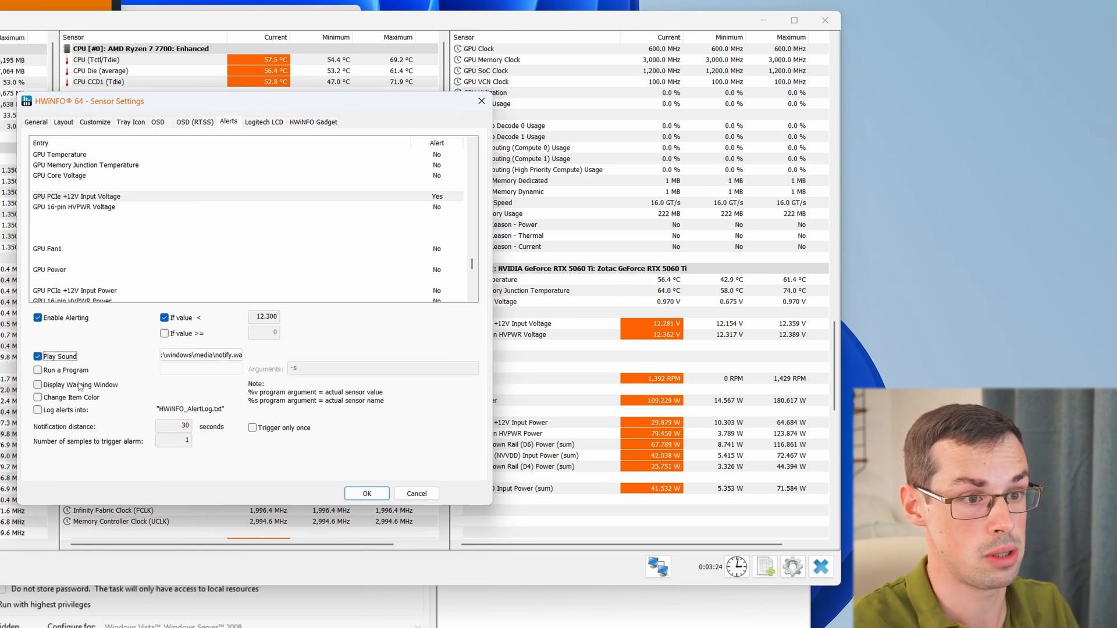
click(37, 384)
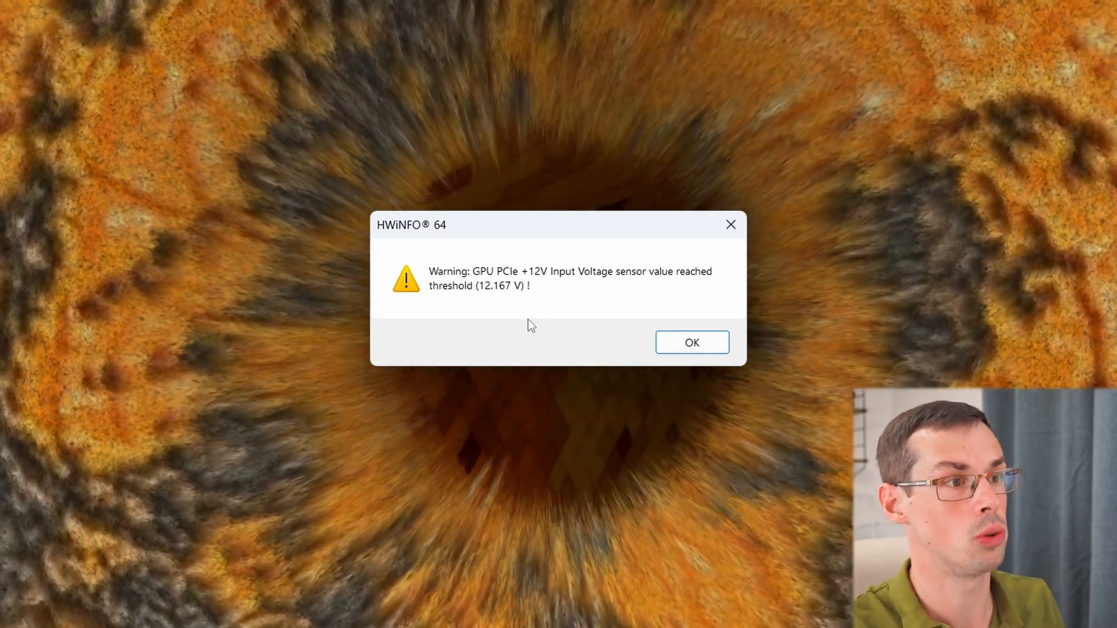
Switch back to FurMark and acknowledge the repeated low-voltage warning.
key(alt+tab)
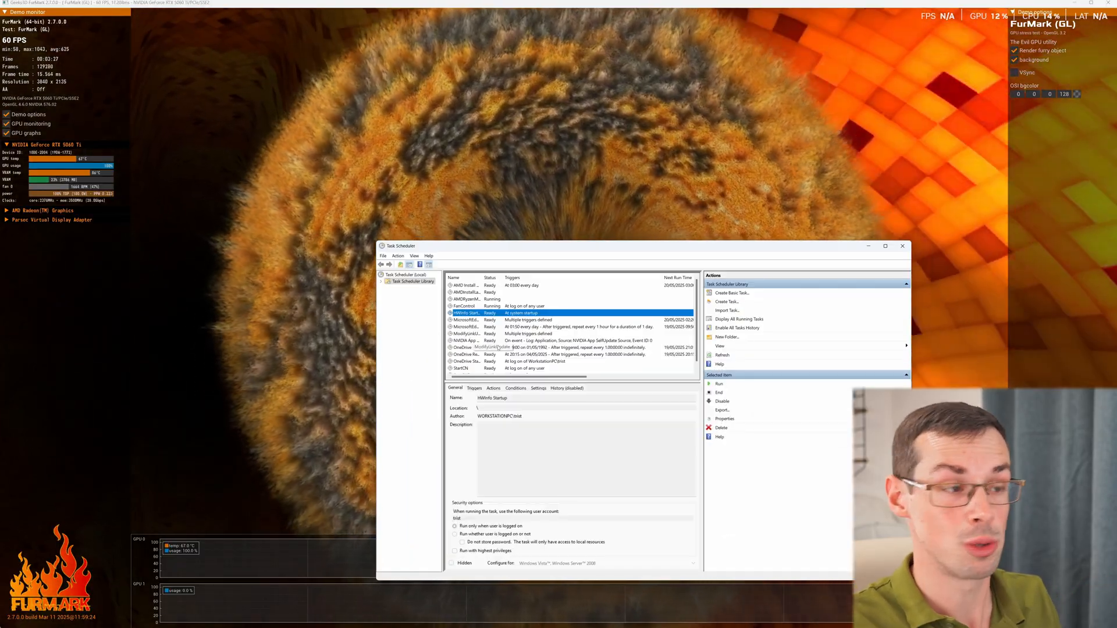
key(alt+tab)
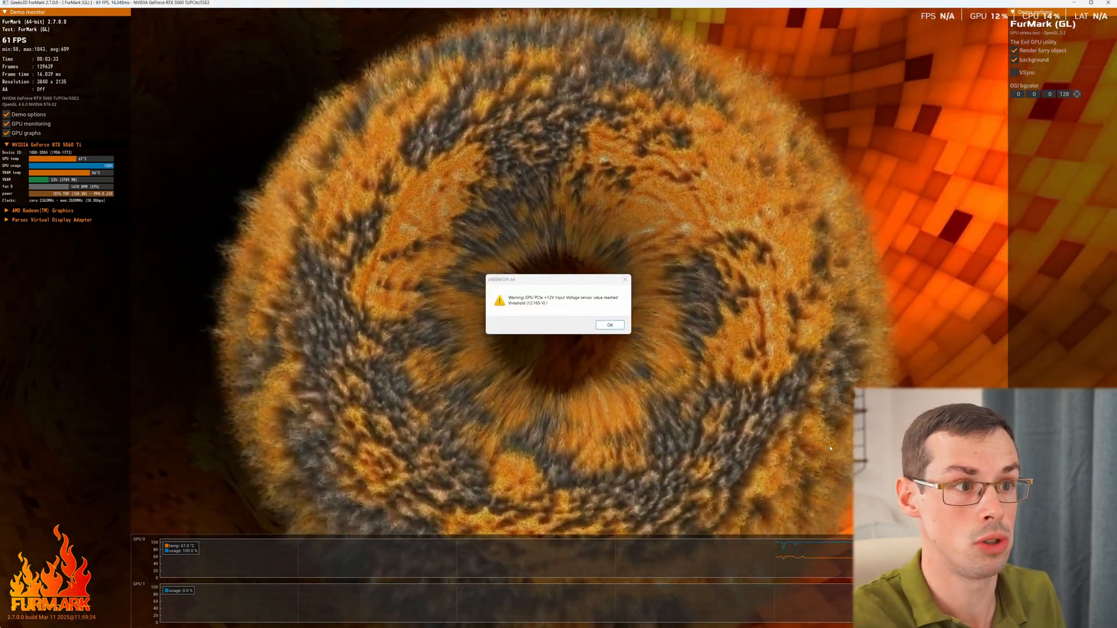
click(609, 325)
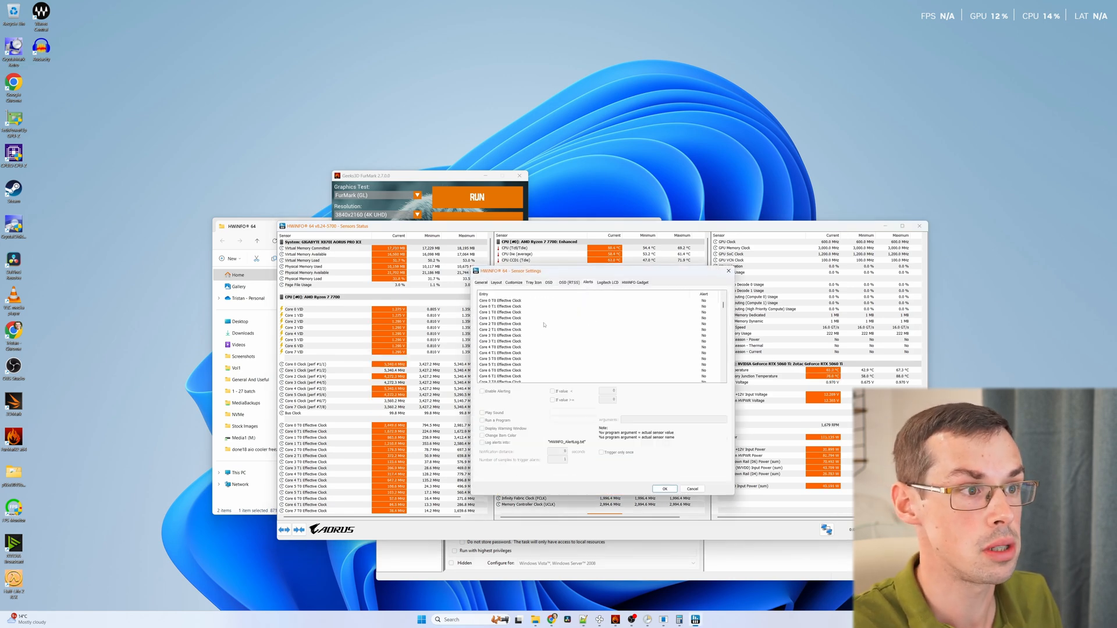
Re-enable Run a Program for the voltage alert and dismiss the fired warning.
scroll(down, 3)
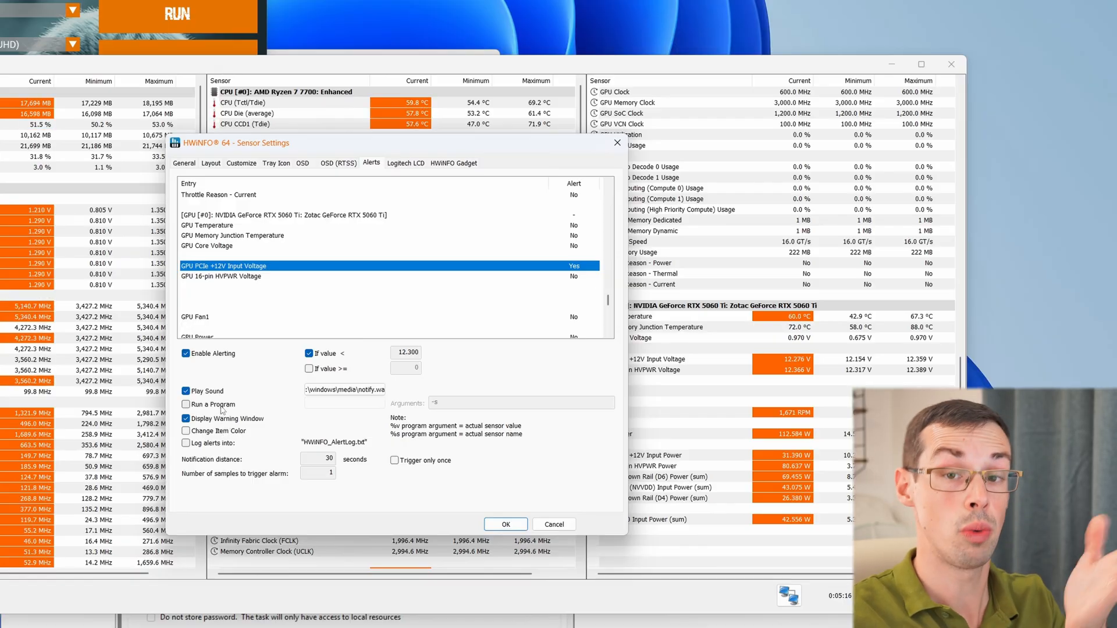
click(186, 404)
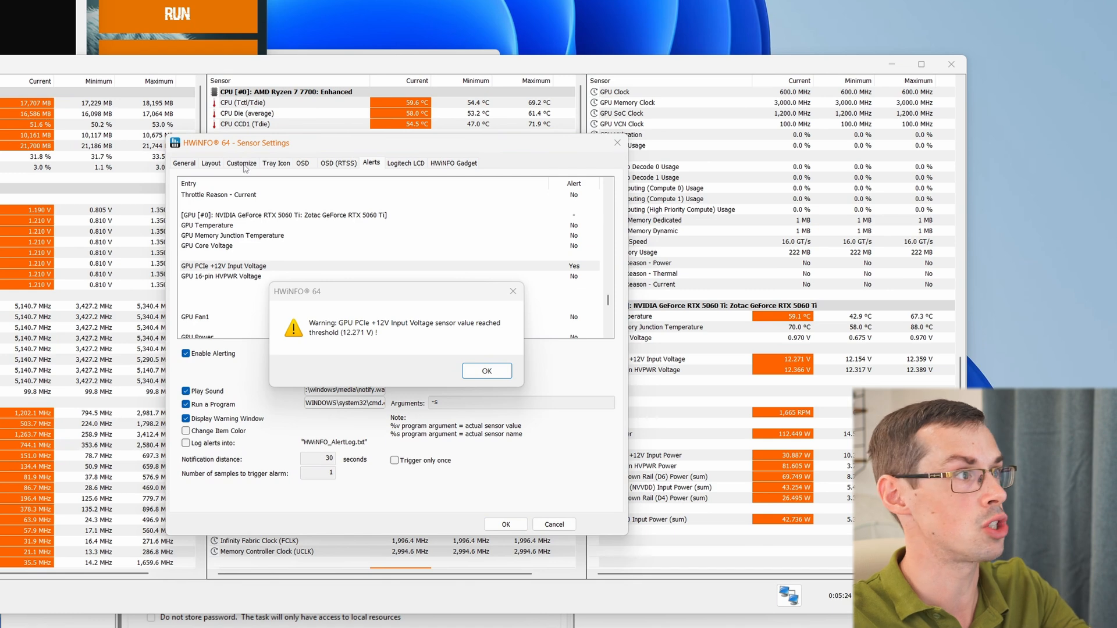
click(486, 371)
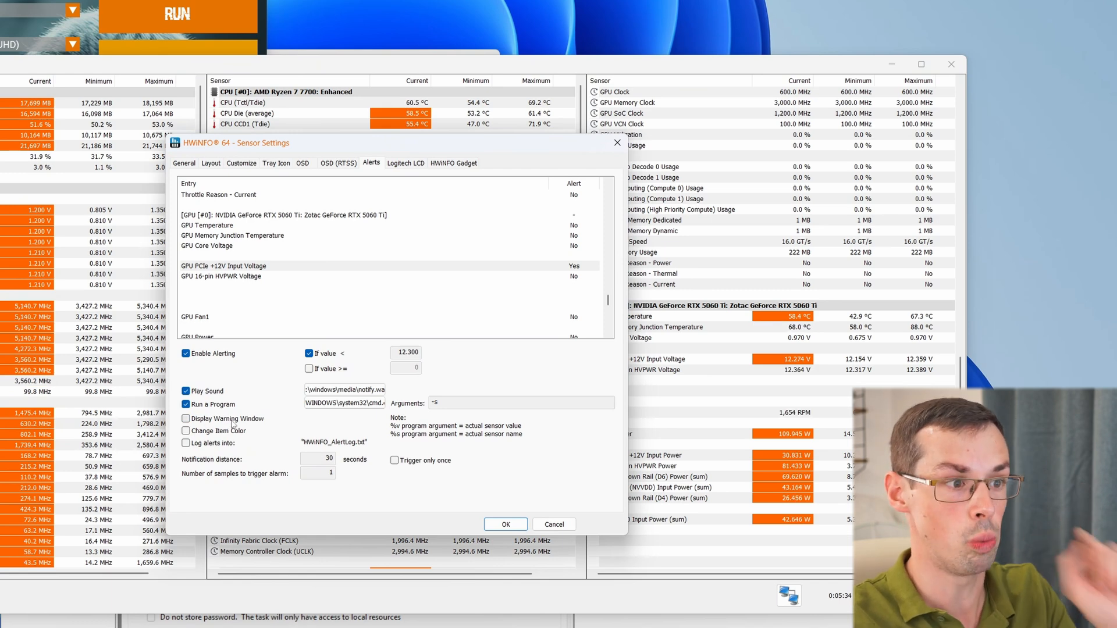
Disable Play Sound and set the alert program to shutdown.exe with arguments -s.
click(186, 391)
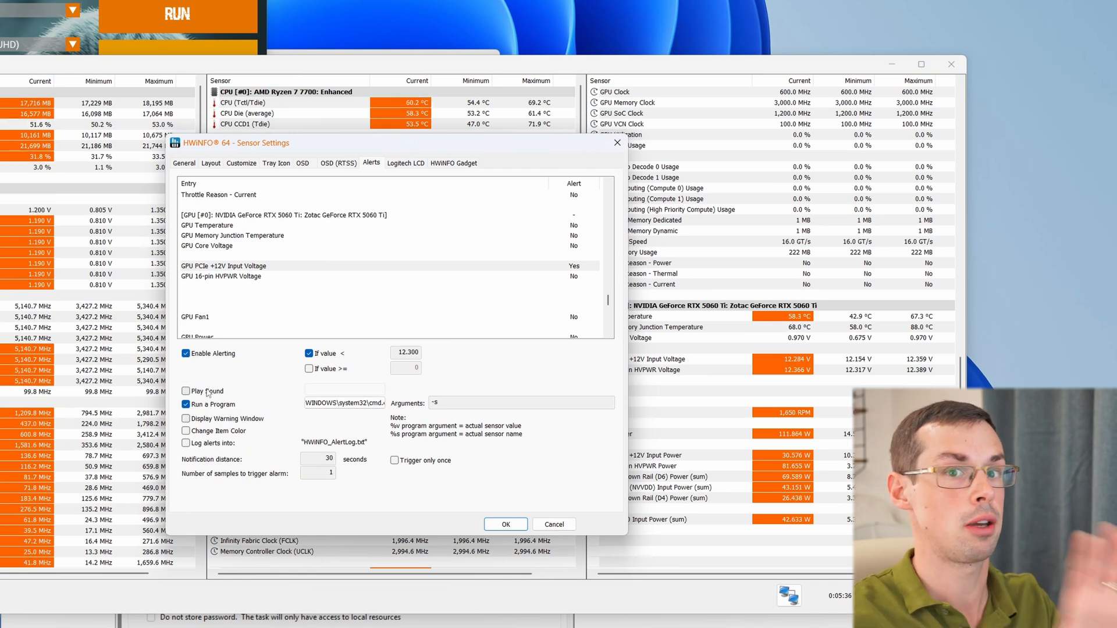
click(520, 403)
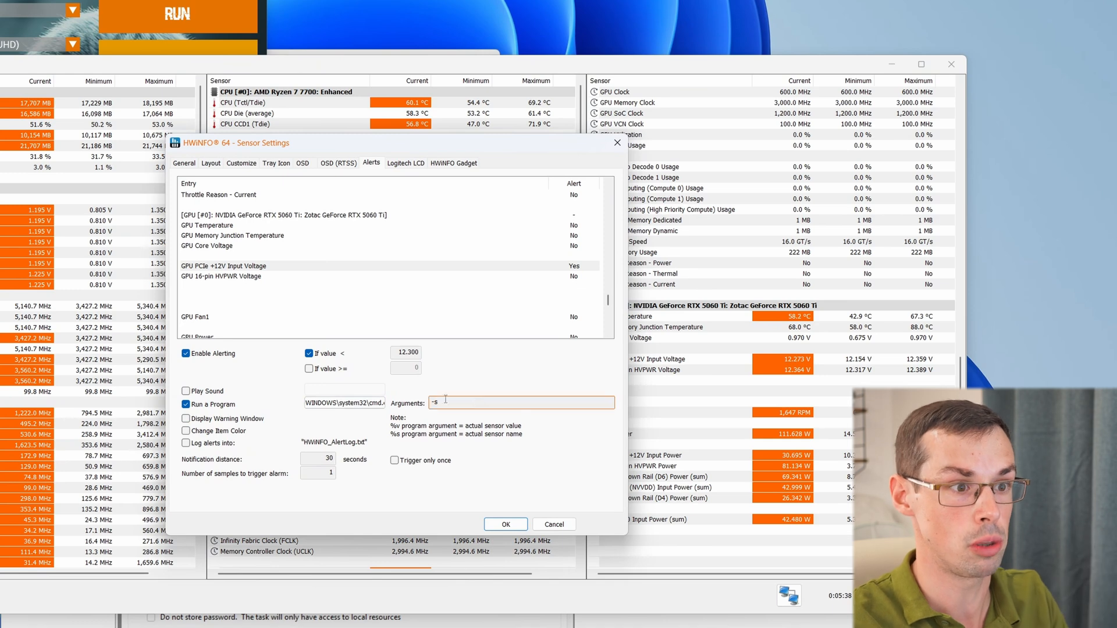
click(520, 403)
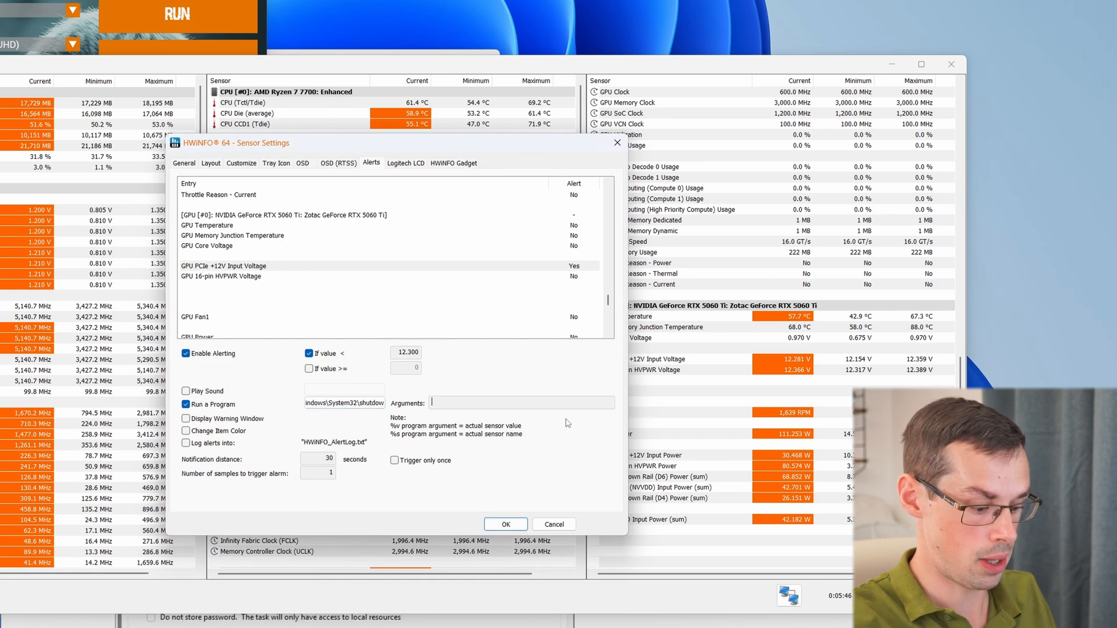
text(-s)
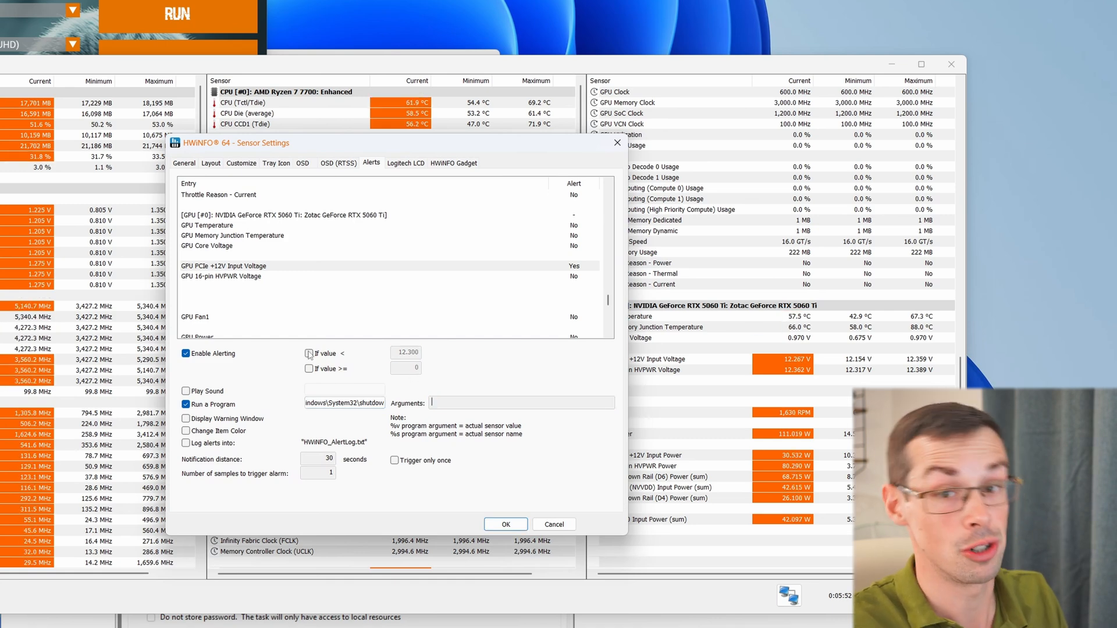
Restore the 'If value <' threshold to 11.600 and save the settings with OK.
click(309, 352)
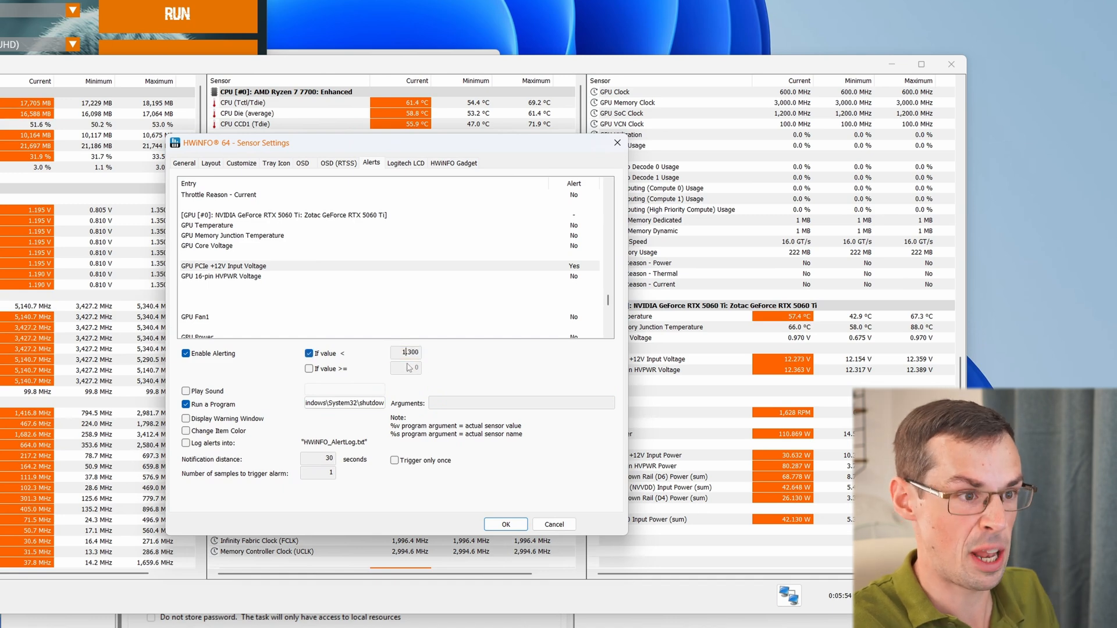
text(11.600)
click(521, 403)
text(-s)
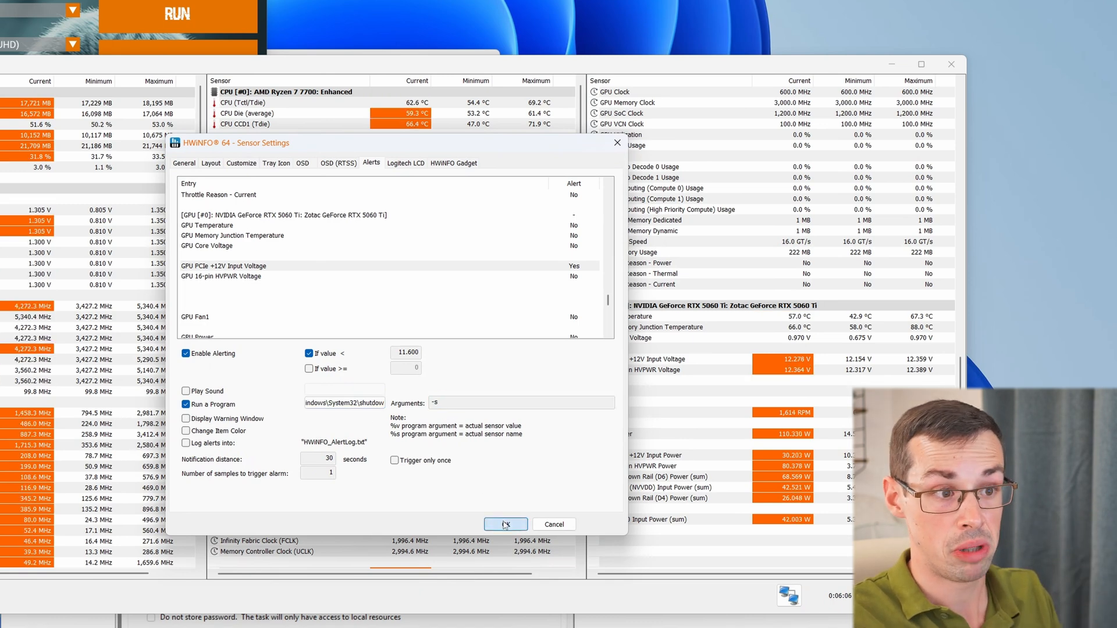
click(505, 524)
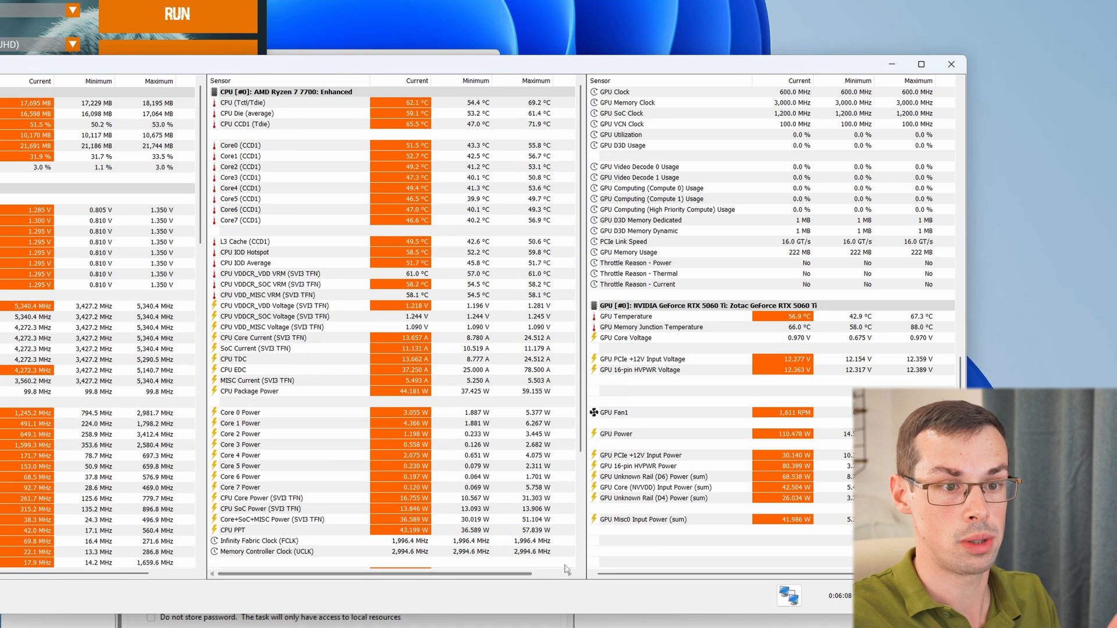